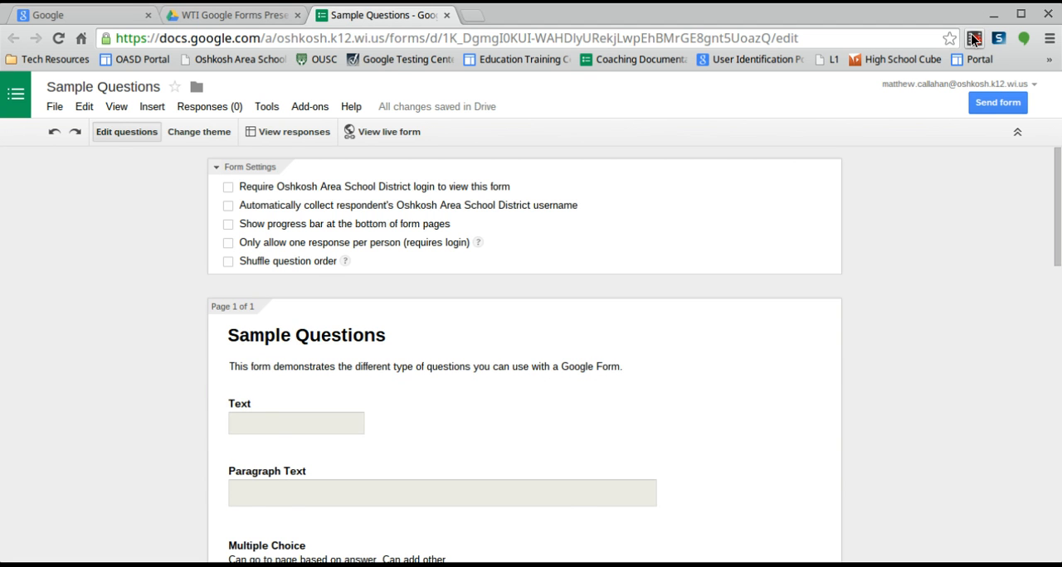
- Look over the form description and scroll down to the first questions
{"action": "scroll", "scroll_direction": "down", "scroll_amount": 3}
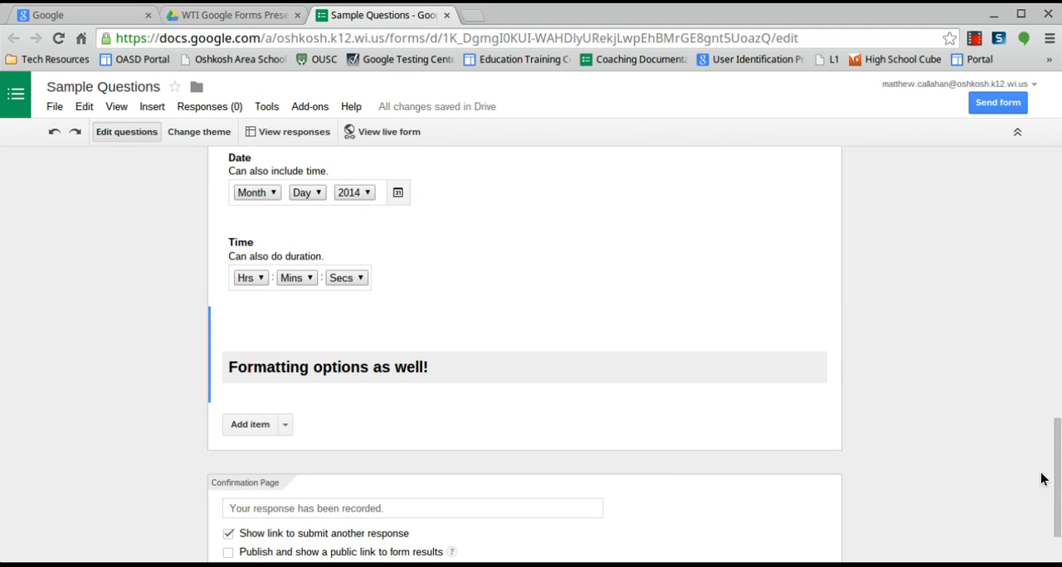
{"action": "scroll", "scroll_direction": "up", "scroll_amount": 3}
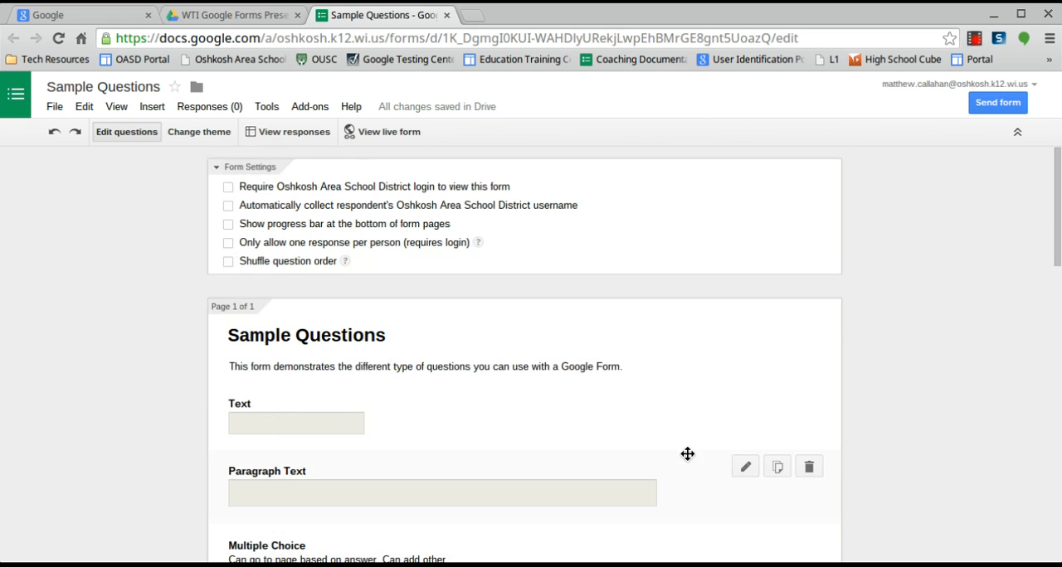
{"action": "left_click", "coordinate": [425, 365]}
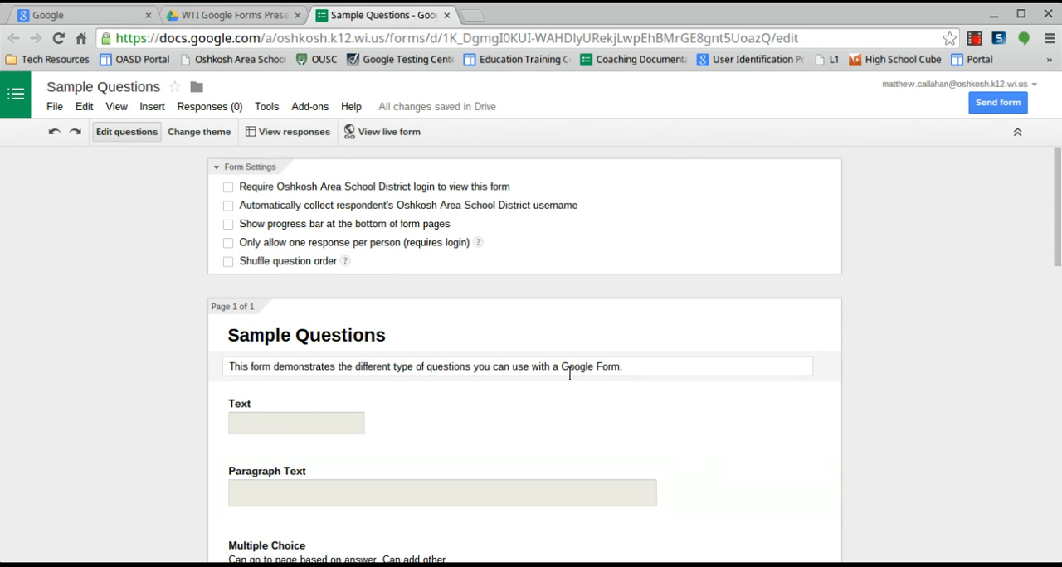
{"action": "scroll", "scroll_direction": "down", "scroll_amount": 3}
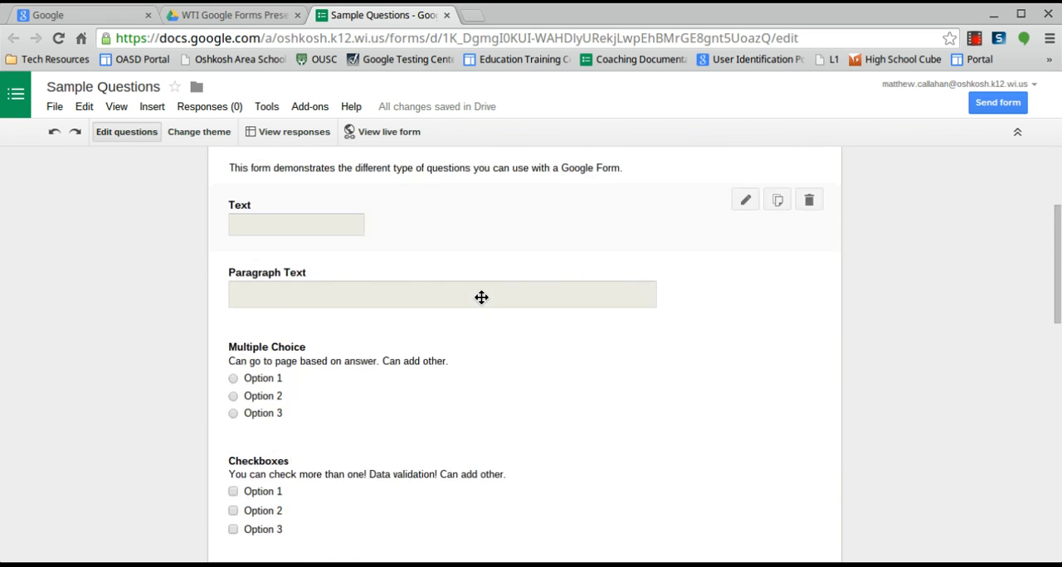
{"action": "scroll", "scroll_direction": "down", "scroll_amount": 3}
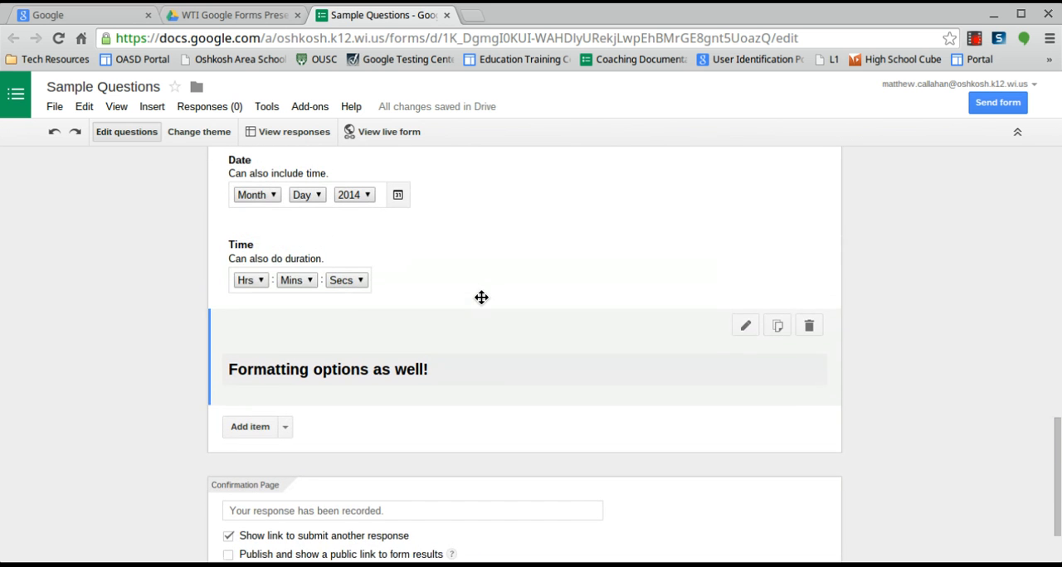
{"action": "mouse_move", "coordinate": [249, 427]}
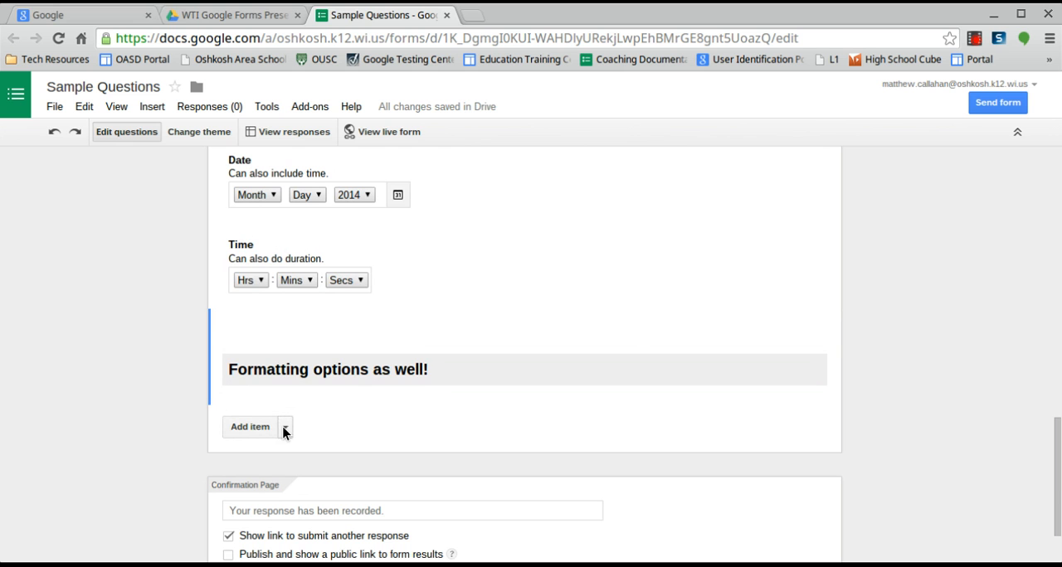
- Peek at the addable item types and form title, then scroll through the Text, Paragraph and Multiple Choice questions
{"action": "left_click", "coordinate": [285, 426]}
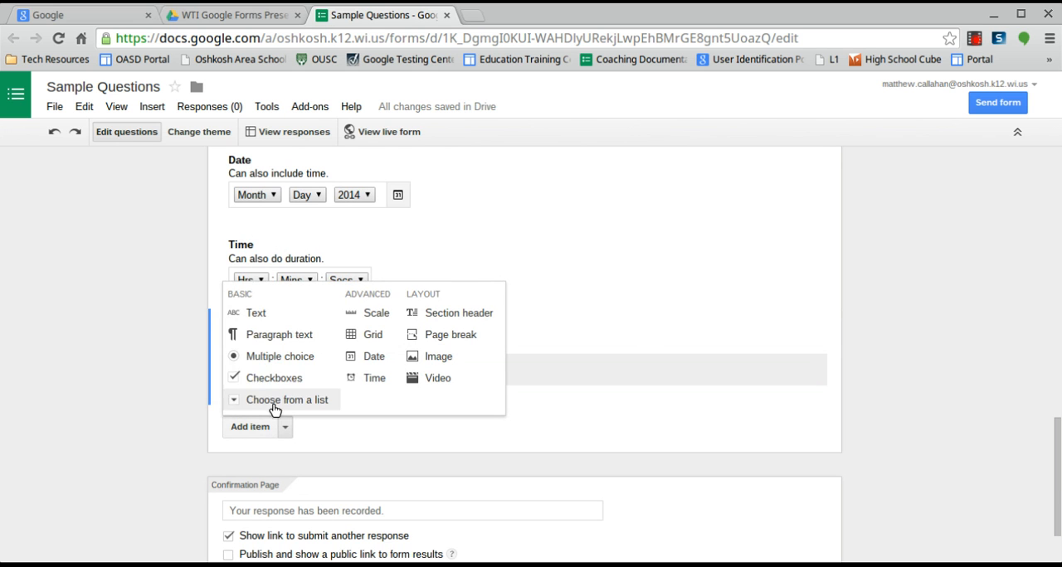
{"action": "mouse_move", "coordinate": [316, 388]}
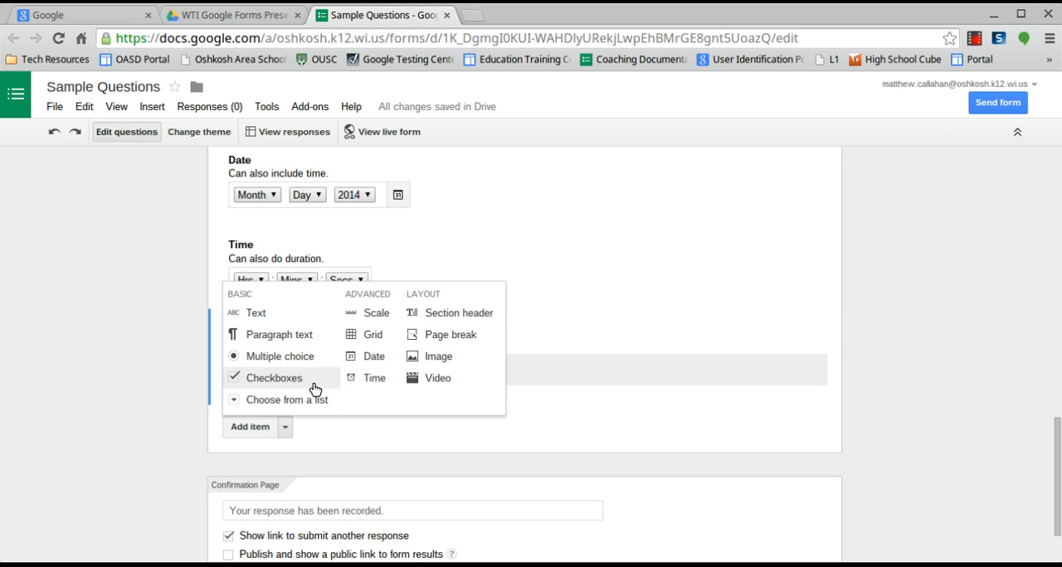
{"action": "mouse_move", "coordinate": [452, 335]}
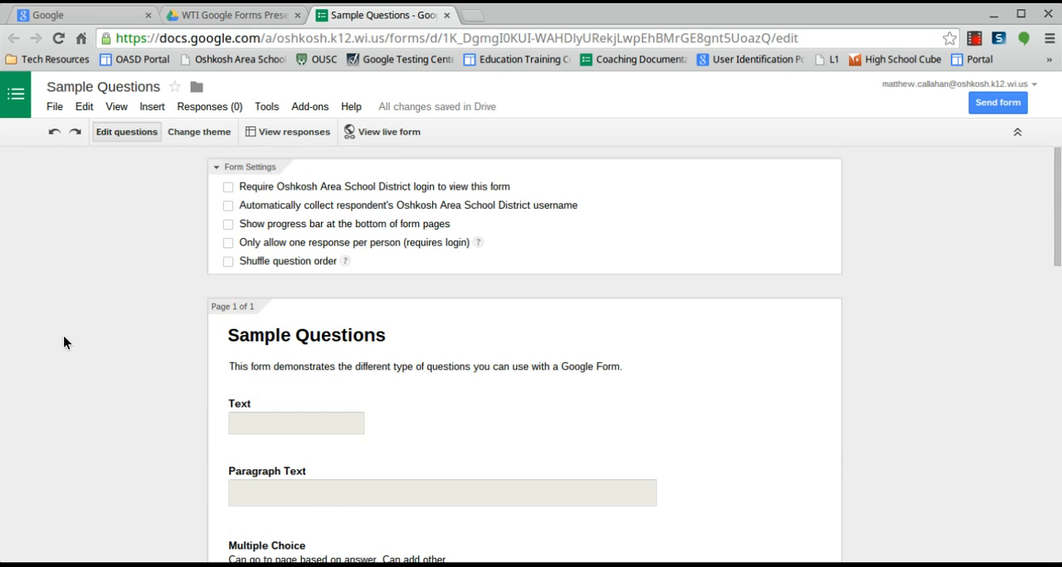
{"action": "left_click", "coordinate": [306, 335]}
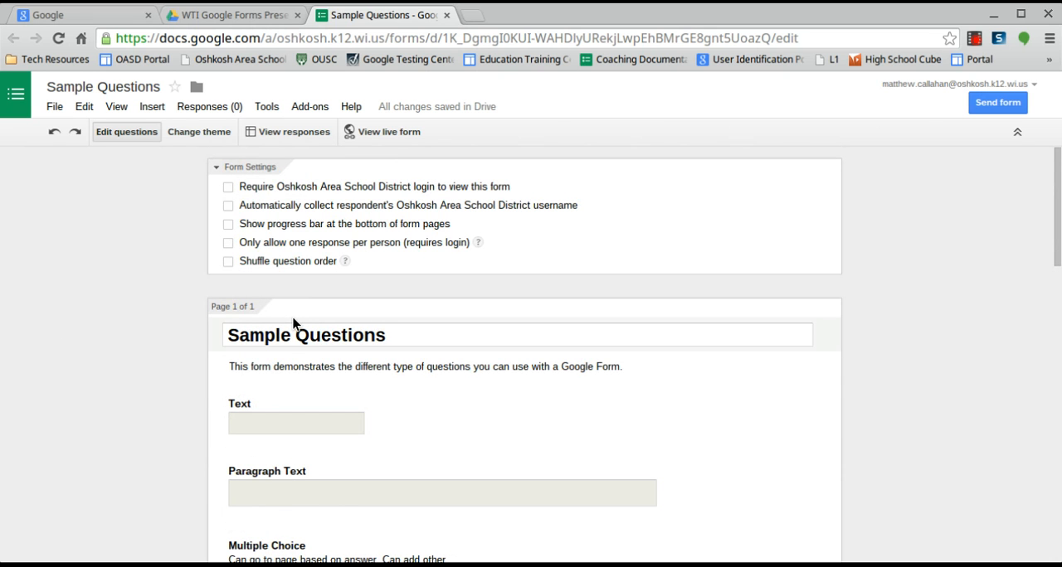
{"action": "scroll", "scroll_direction": "down", "scroll_amount": 3}
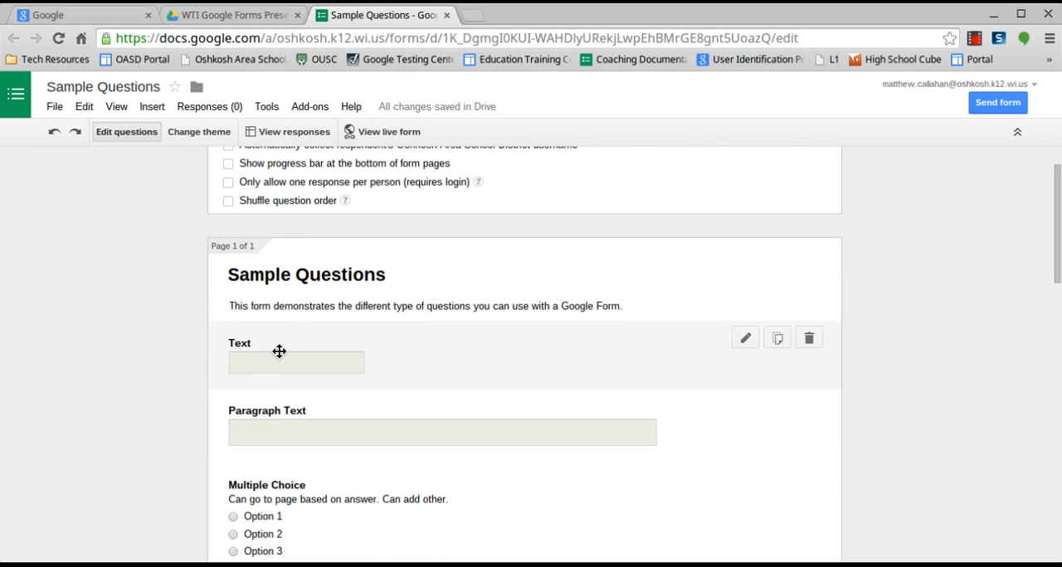
{"action": "mouse_move", "coordinate": [292, 361]}
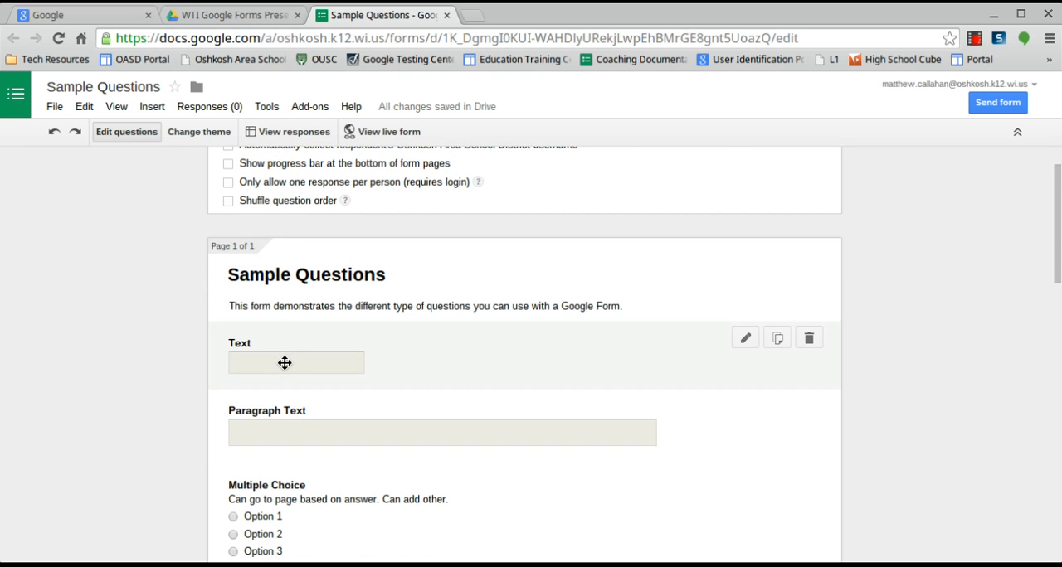
{"action": "mouse_move", "coordinate": [259, 356]}
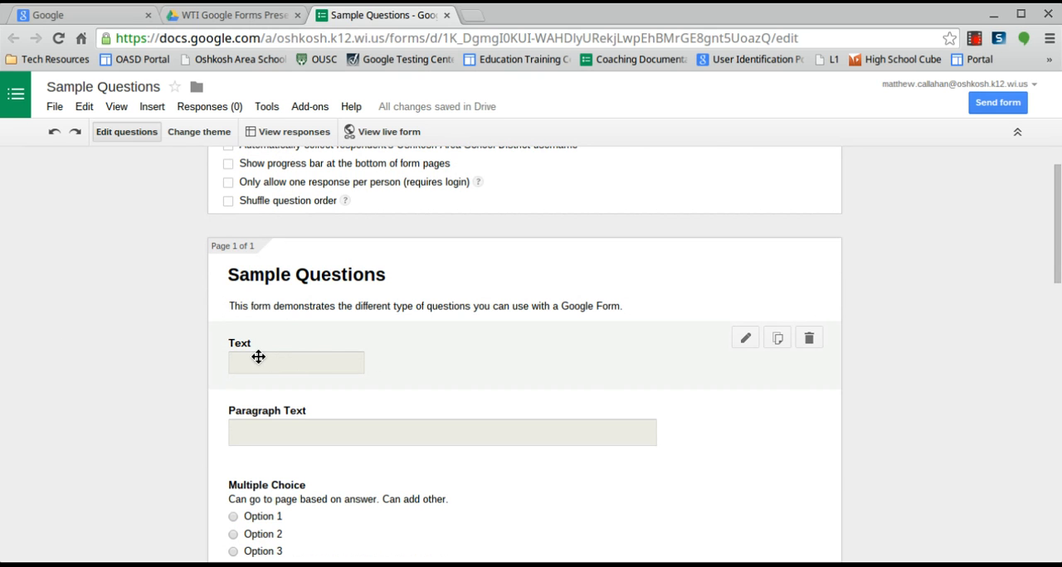
{"action": "scroll", "scroll_direction": "down", "scroll_amount": 3}
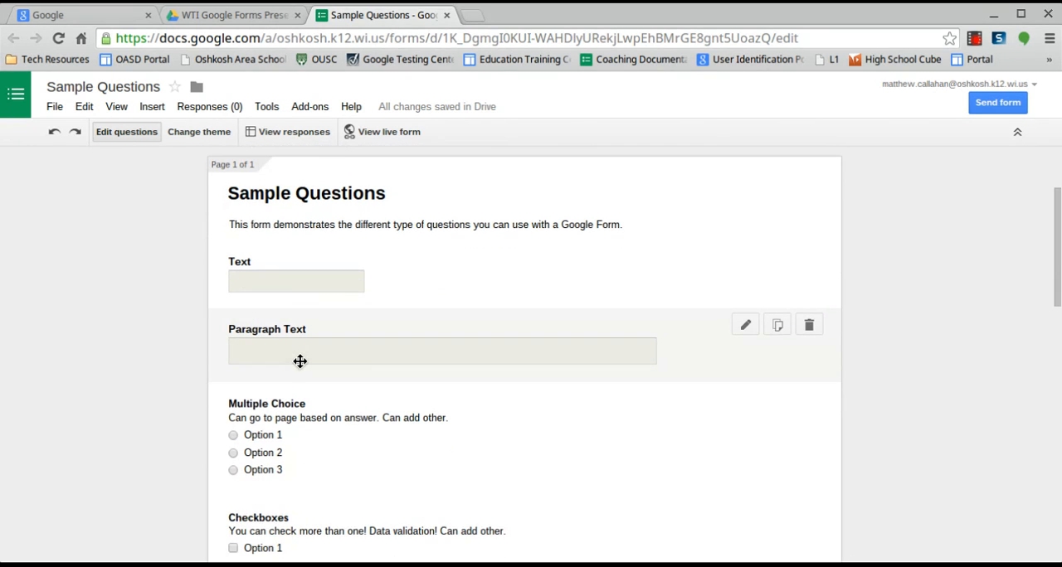
{"action": "mouse_move", "coordinate": [282, 355]}
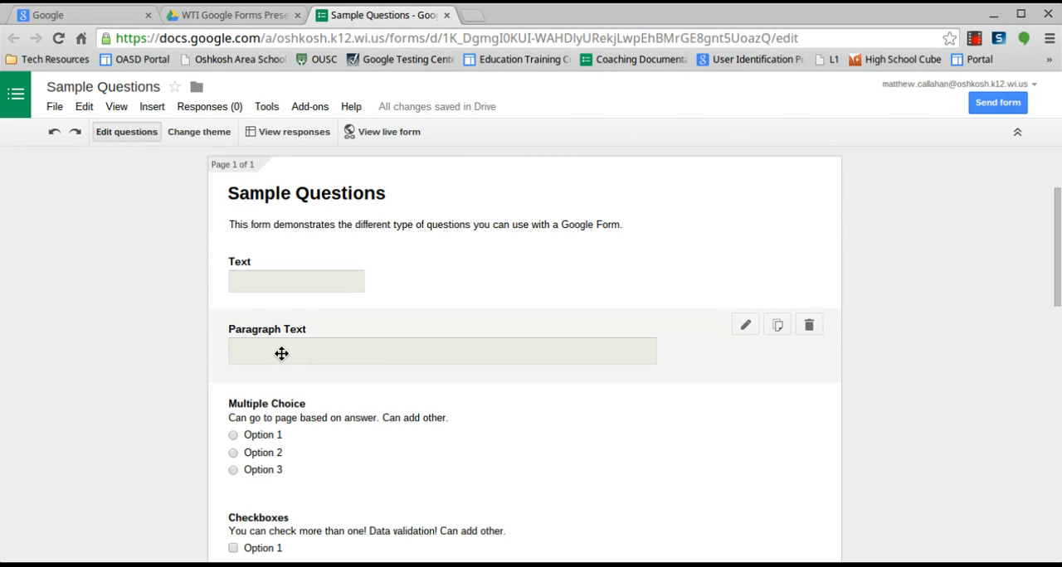
{"action": "scroll", "scroll_direction": "down", "scroll_amount": 3}
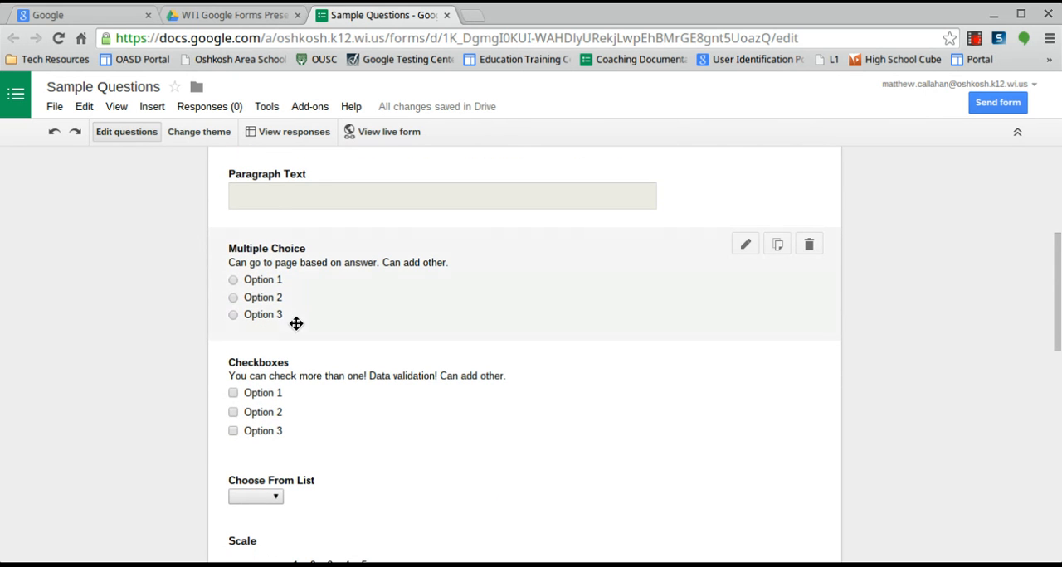
{"action": "mouse_move", "coordinate": [317, 302]}
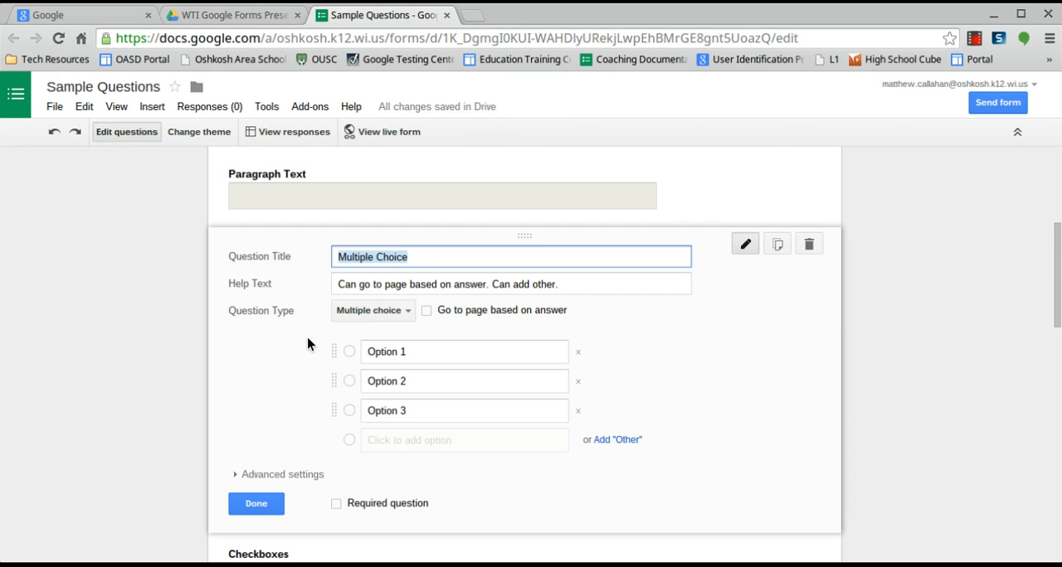
{"action": "left_click", "coordinate": [427, 309]}
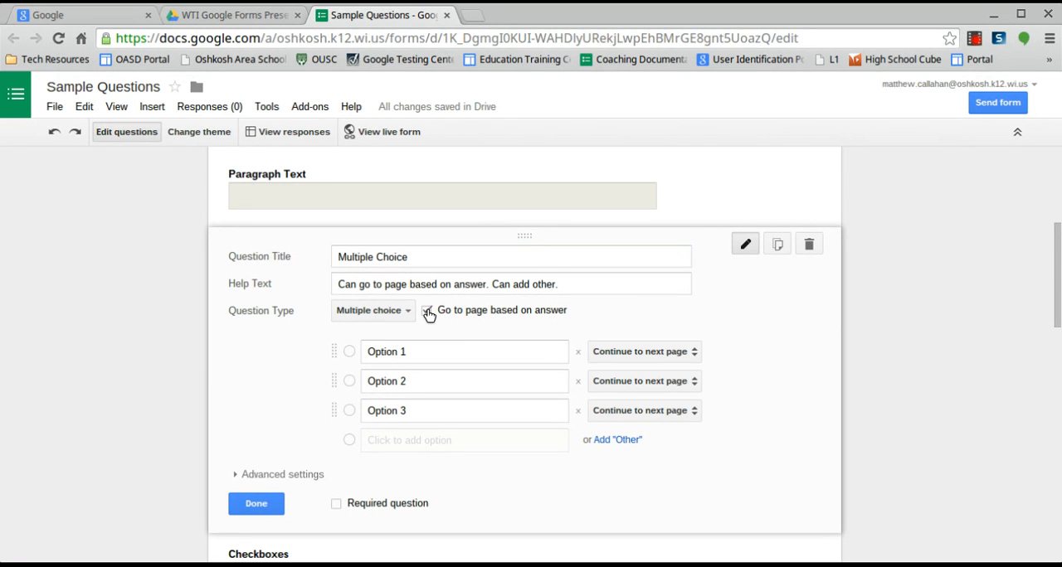
{"action": "left_click", "coordinate": [426, 308]}
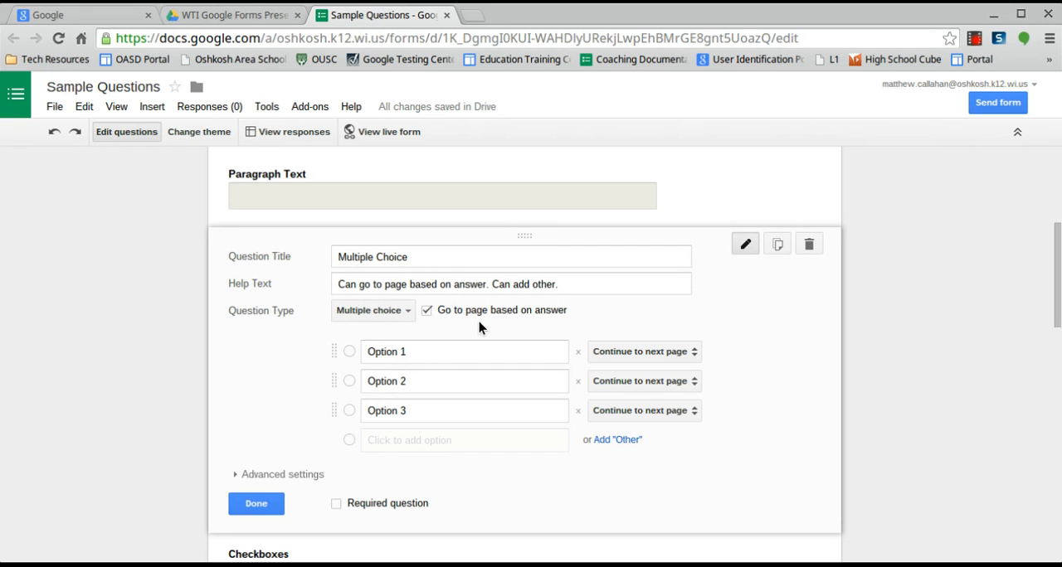
{"action": "mouse_move", "coordinate": [644, 382]}
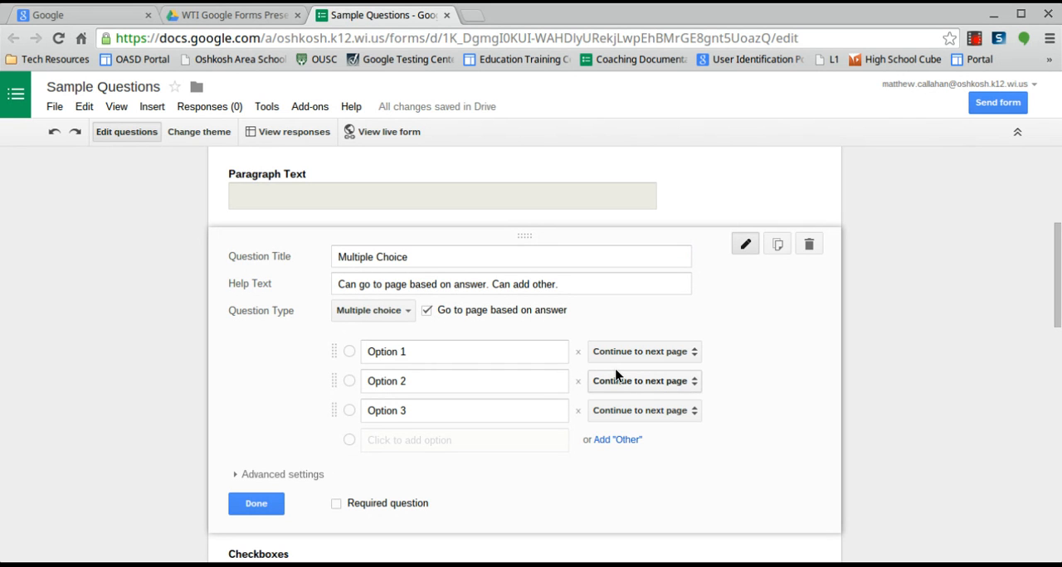
{"action": "mouse_move", "coordinate": [528, 339]}
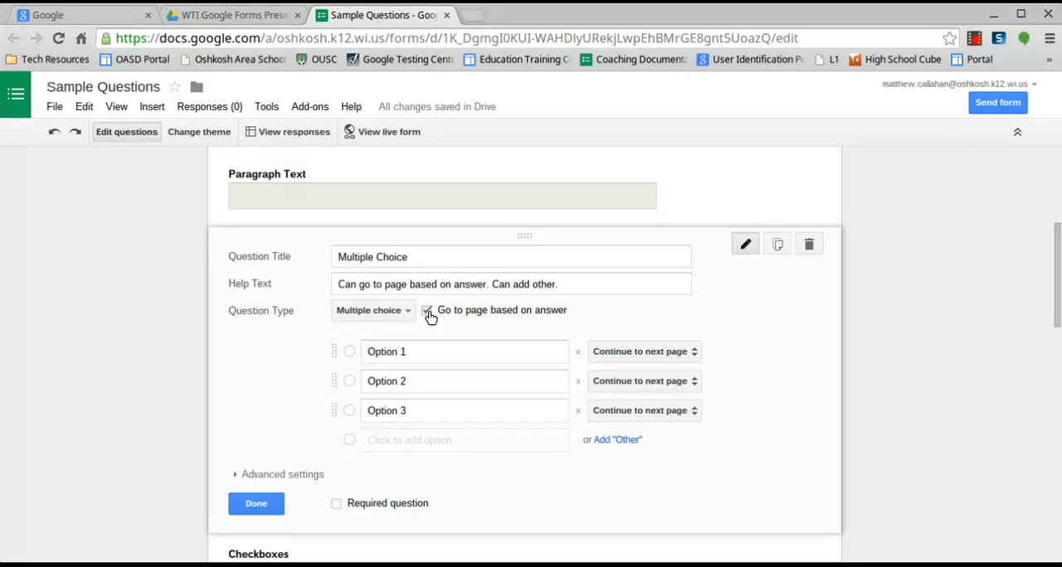
{"action": "left_click", "coordinate": [428, 308]}
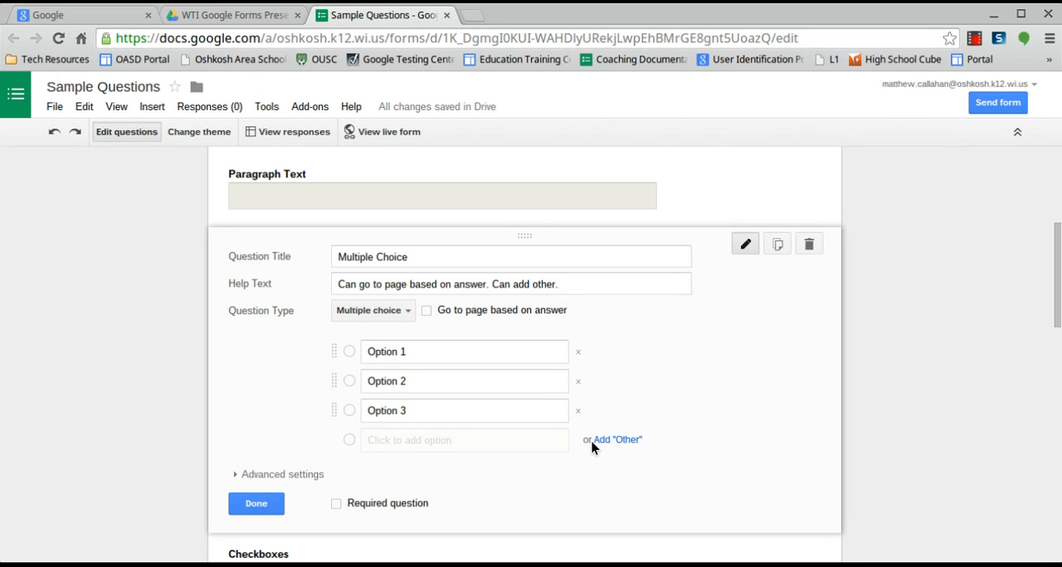
{"action": "left_click", "coordinate": [618, 440]}
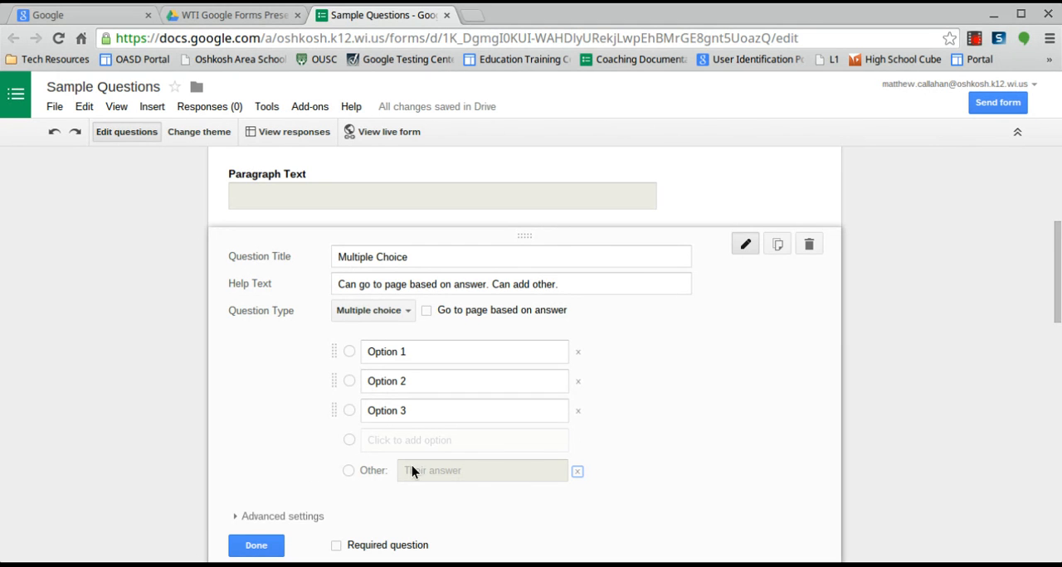
{"action": "left_click", "coordinate": [255, 544]}
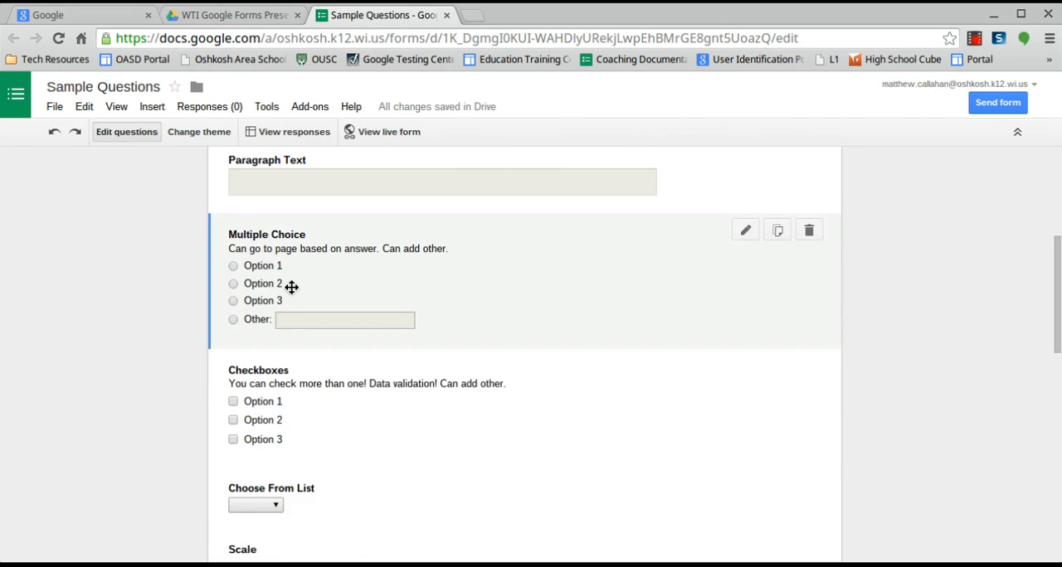
{"action": "scroll", "scroll_direction": "down", "scroll_amount": 3}
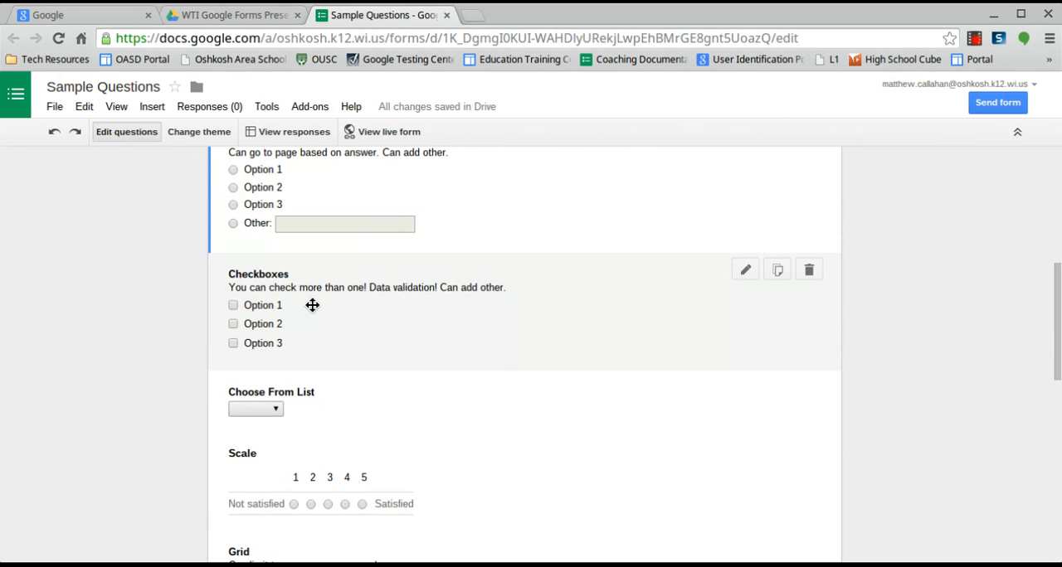
{"action": "scroll", "scroll_direction": "up", "scroll_amount": 3}
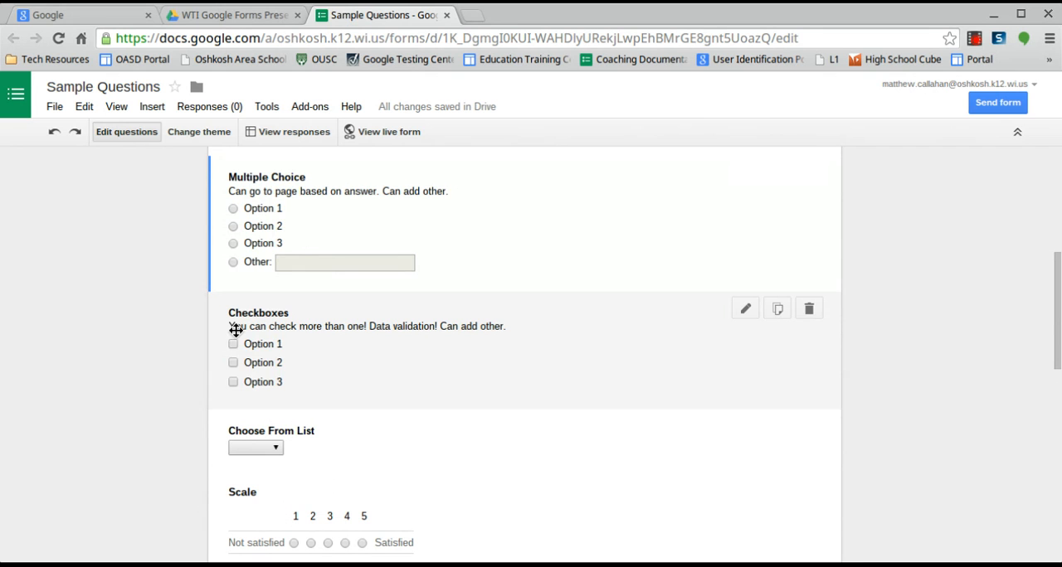
{"action": "mouse_move", "coordinate": [252, 353]}
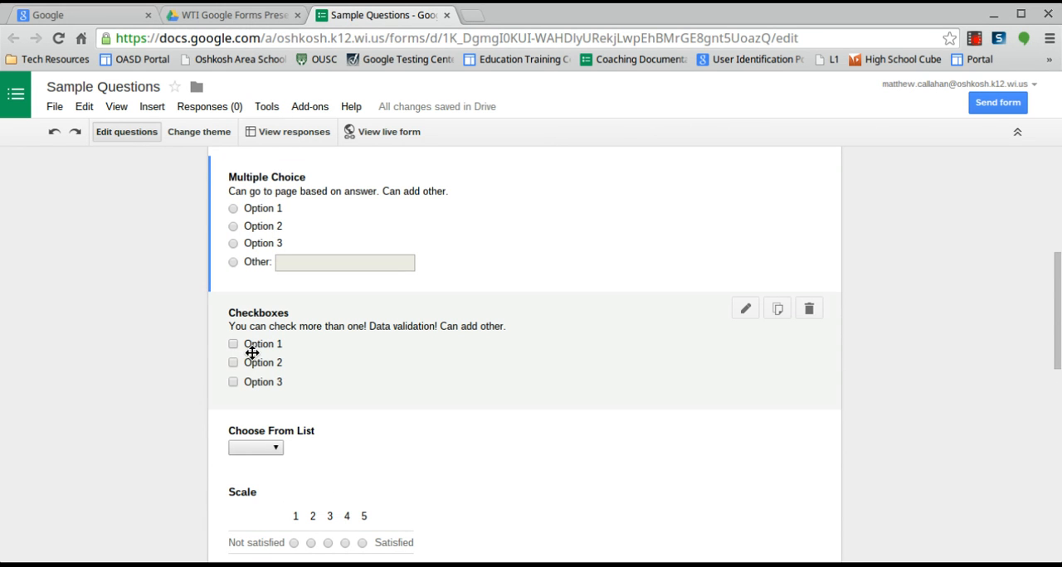
{"action": "mouse_move", "coordinate": [497, 332]}
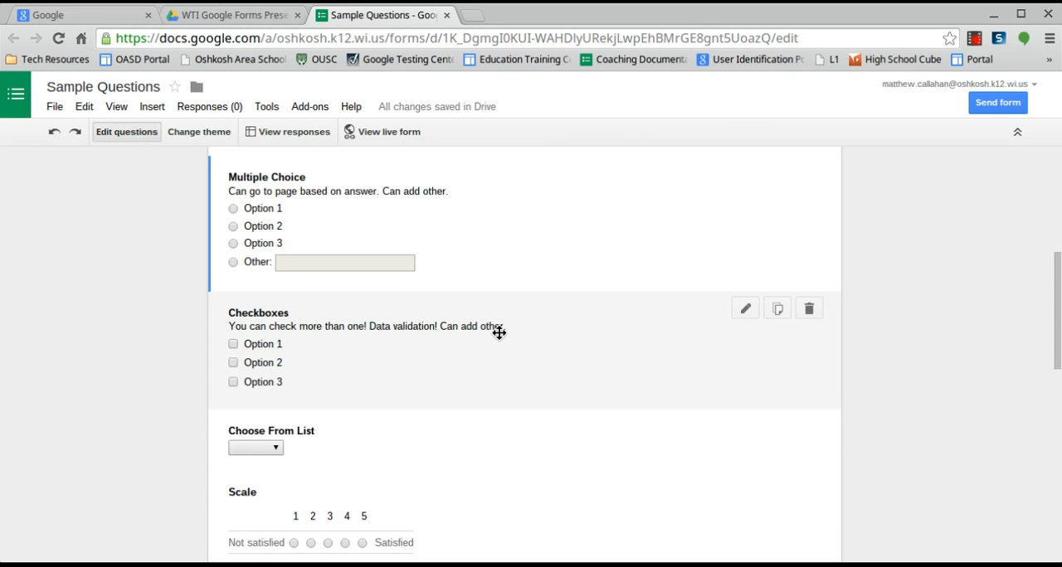
{"action": "mouse_move", "coordinate": [318, 368]}
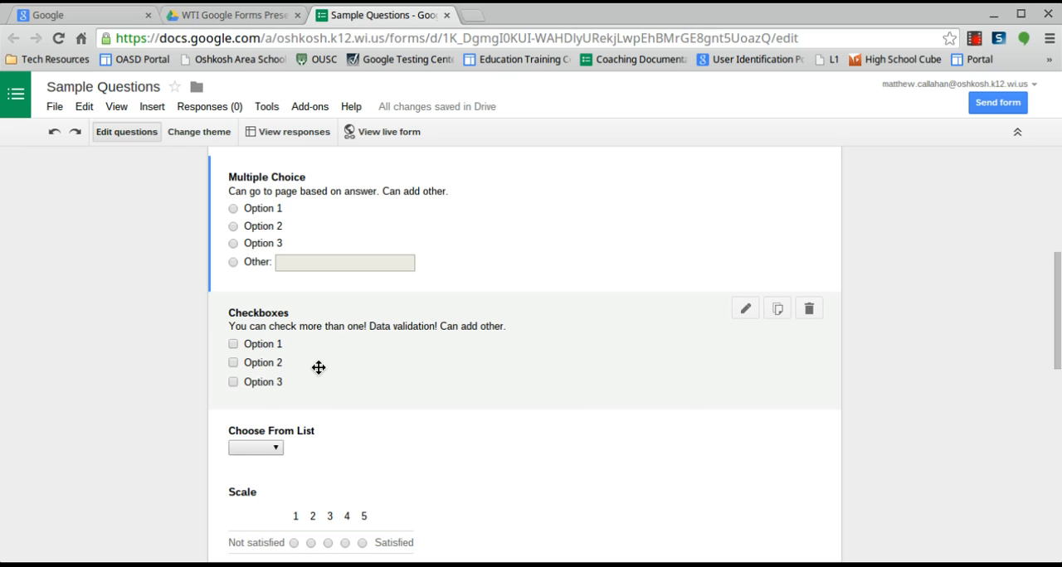
- In the Checkboxes question's advanced settings, uncheck Data Validation
{"action": "left_click", "coordinate": [745, 308]}
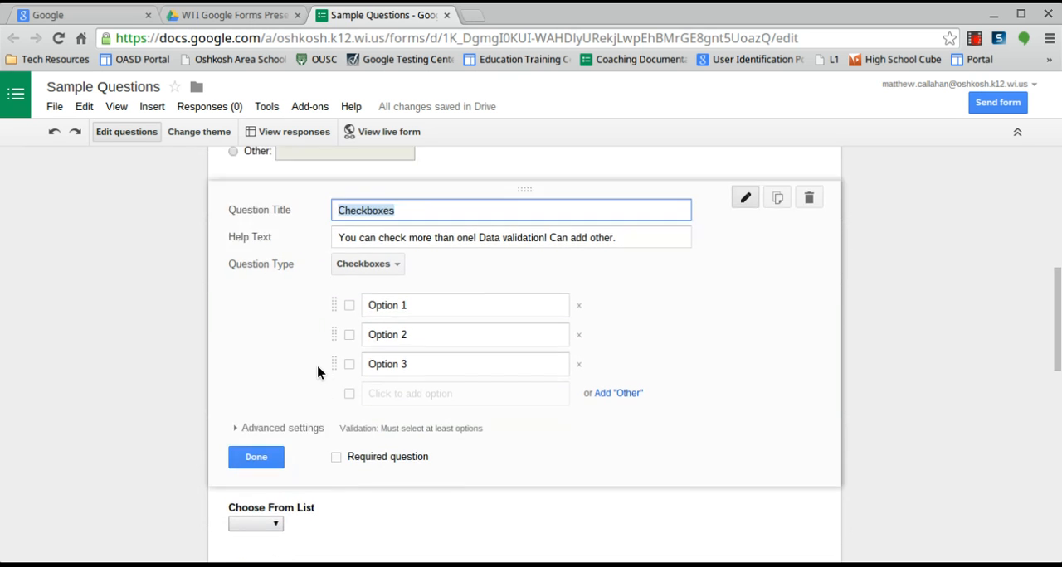
{"action": "scroll", "scroll_direction": "up", "scroll_amount": 3}
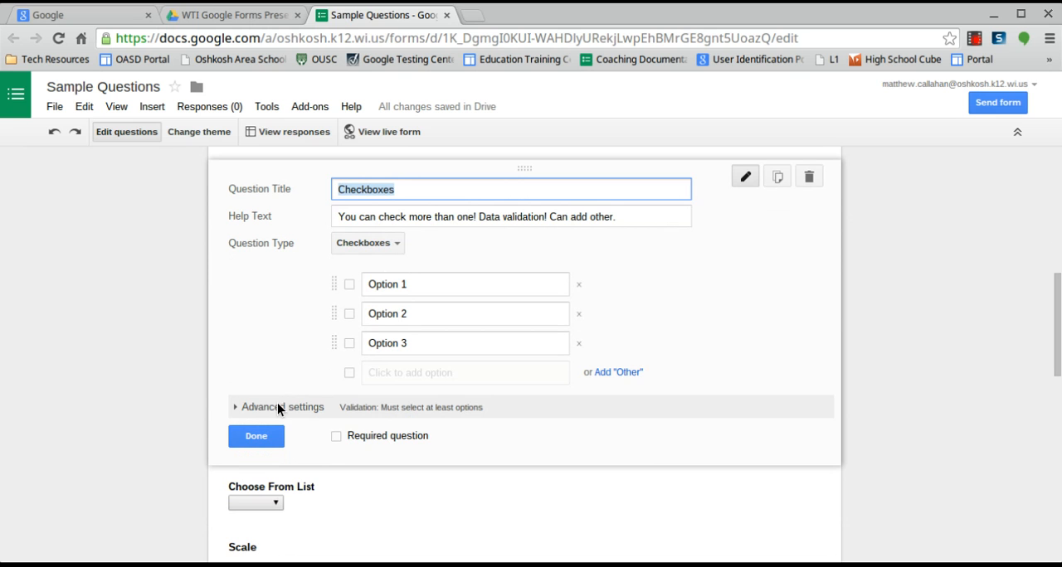
{"action": "left_click", "coordinate": [282, 406]}
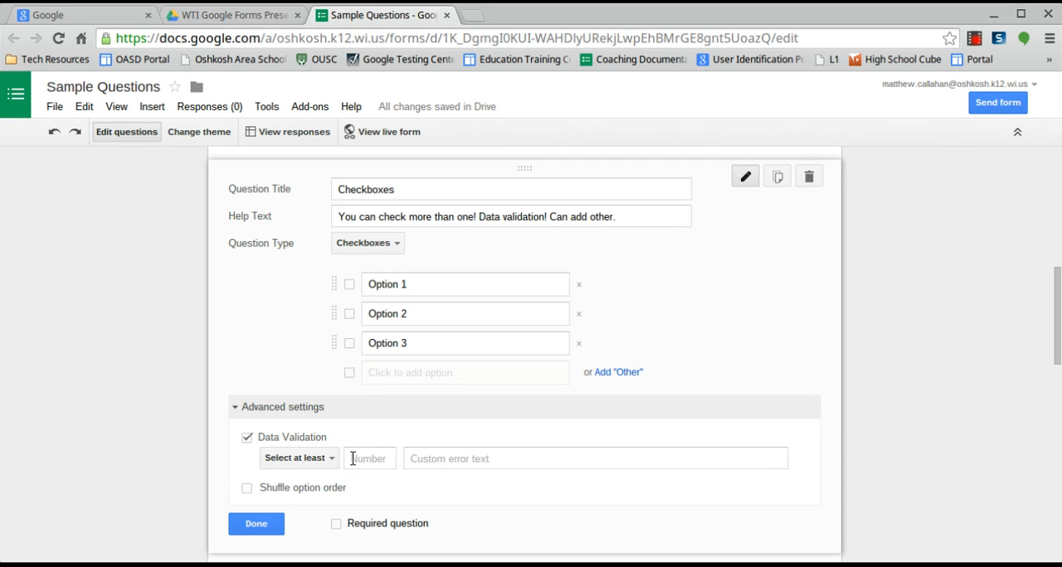
{"action": "mouse_move", "coordinate": [299, 458]}
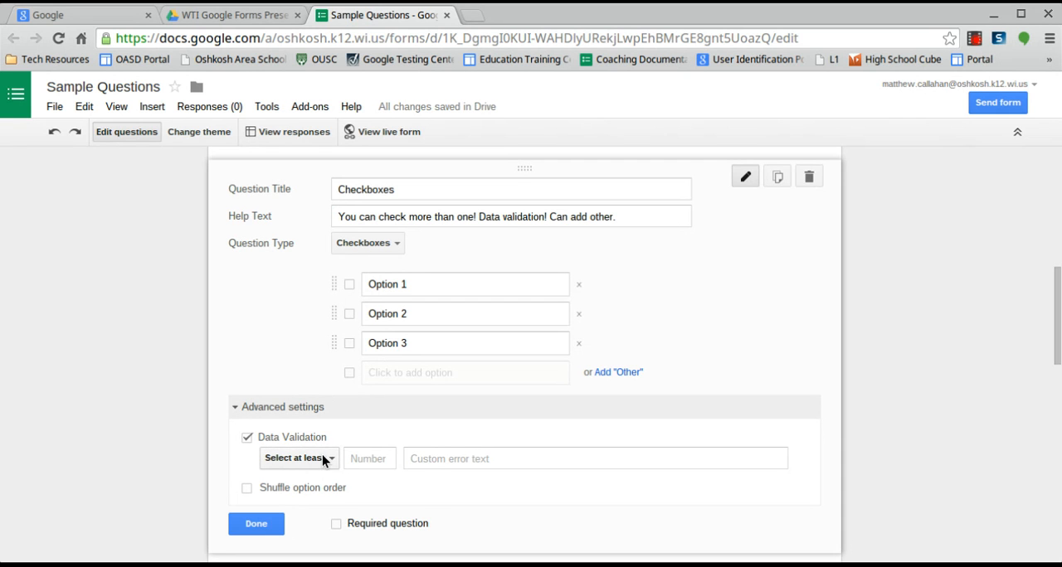
{"action": "left_click", "coordinate": [297, 458]}
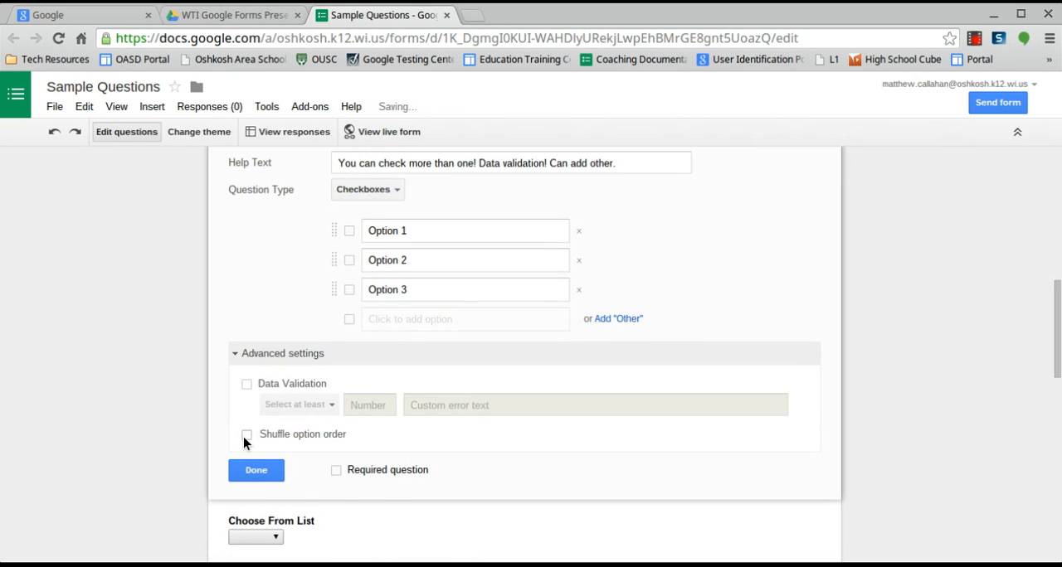
- Finish the Checkboxes question and review the Choose From List editor without changes
{"action": "left_click", "coordinate": [255, 471]}
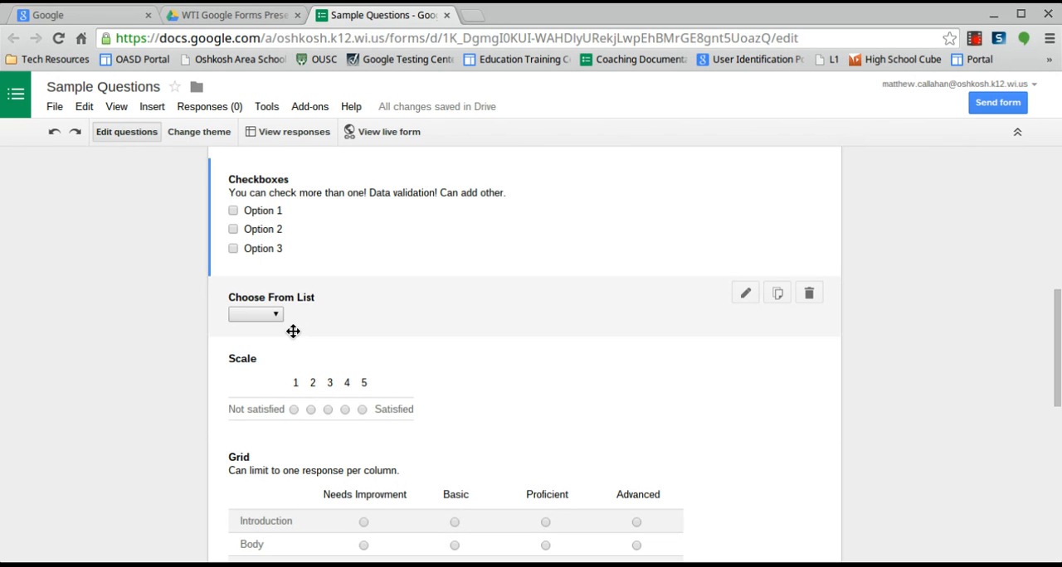
{"action": "left_click", "coordinate": [744, 292]}
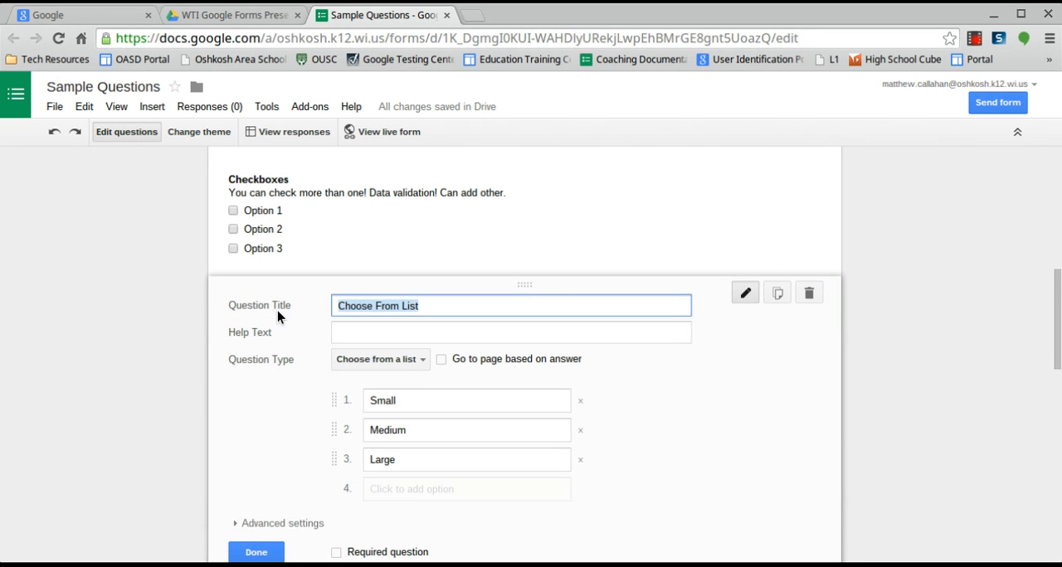
{"action": "scroll", "scroll_direction": "down", "scroll_amount": 3}
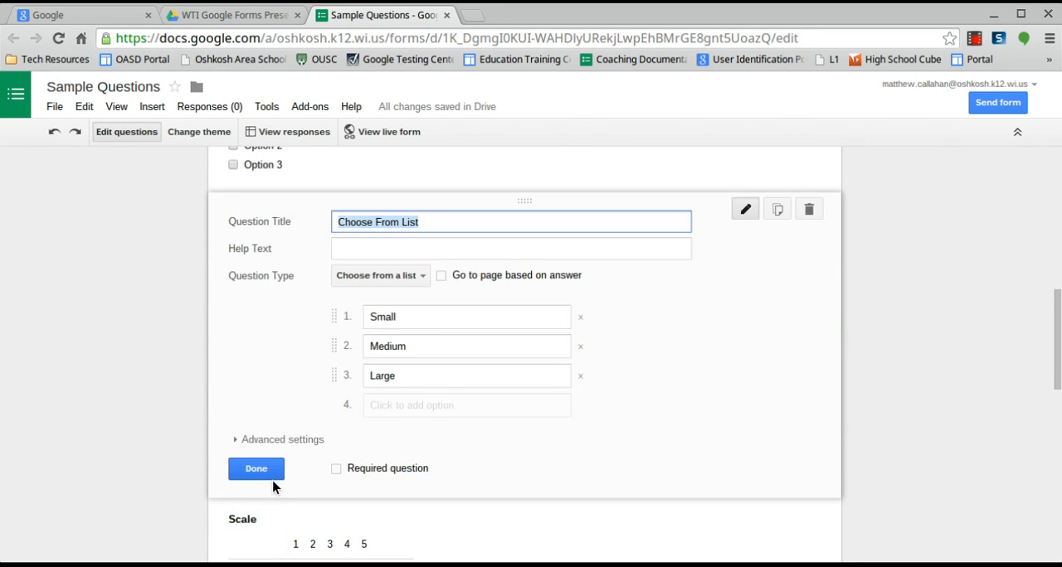
{"action": "left_click", "coordinate": [256, 467]}
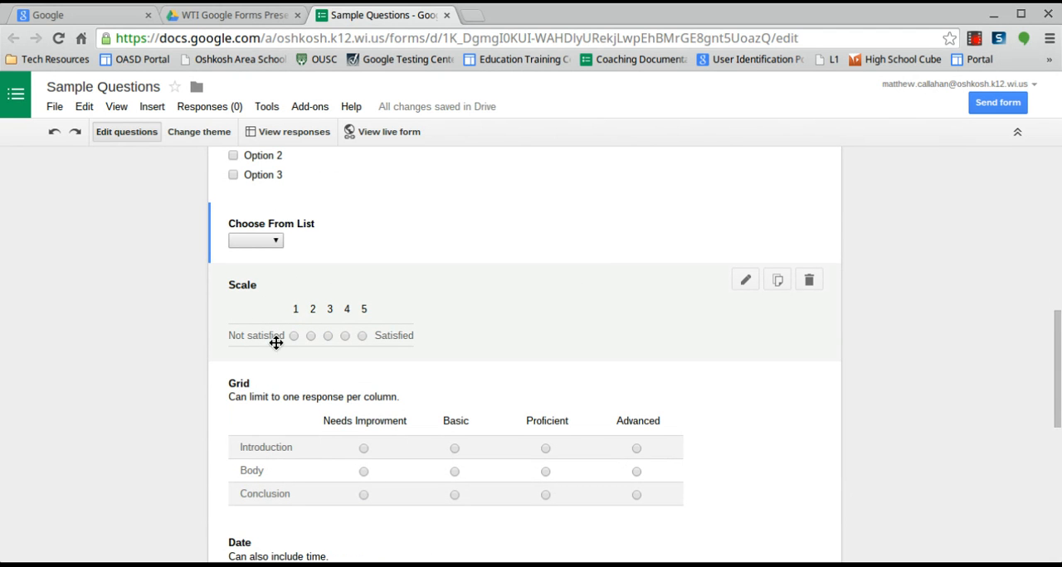
- Review the Scale question's editor and close it unchanged
{"action": "left_click", "coordinate": [744, 279]}
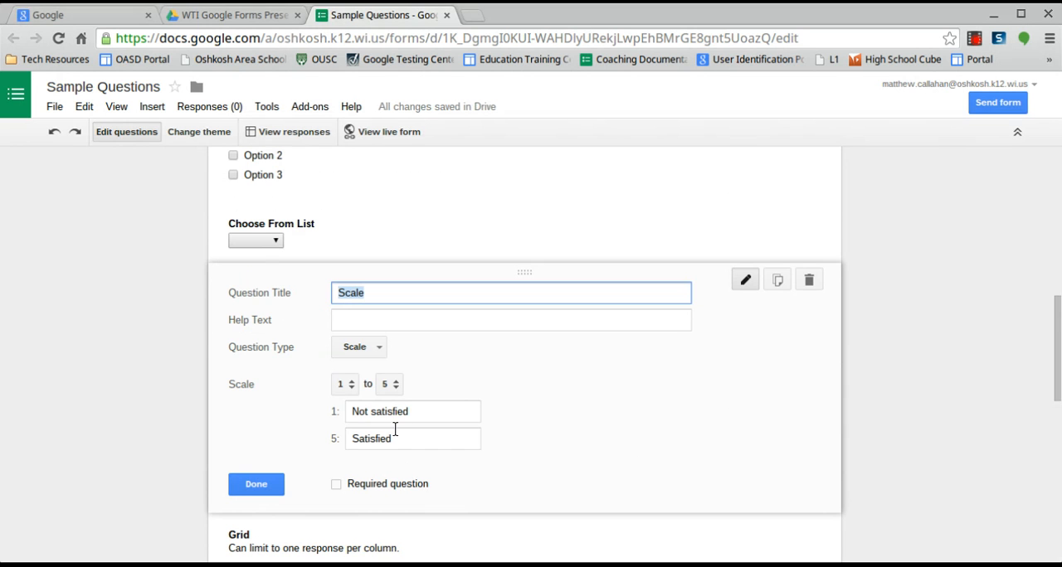
{"action": "left_click", "coordinate": [256, 484]}
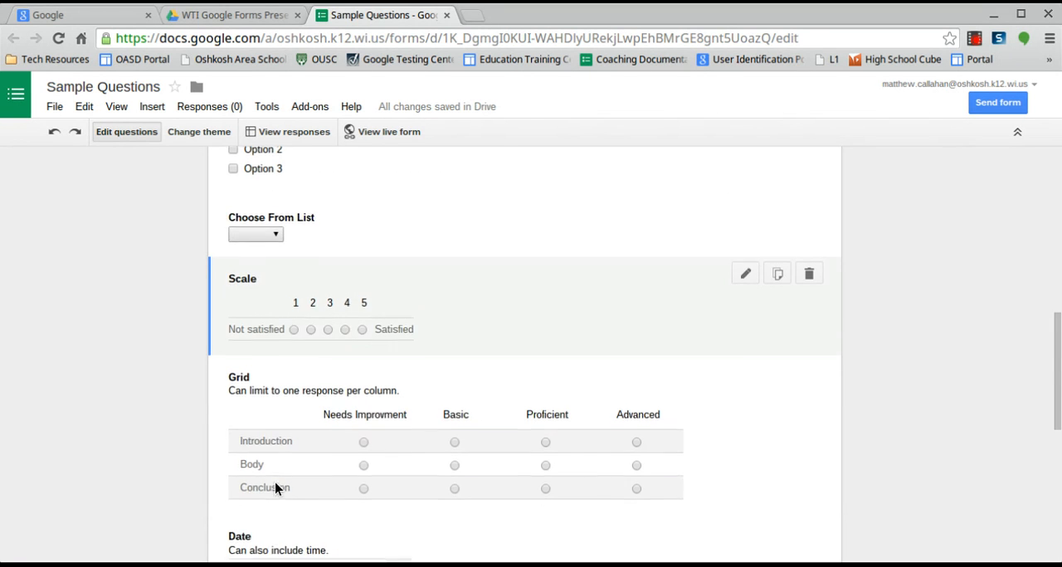
{"action": "scroll", "scroll_direction": "down", "scroll_amount": 3}
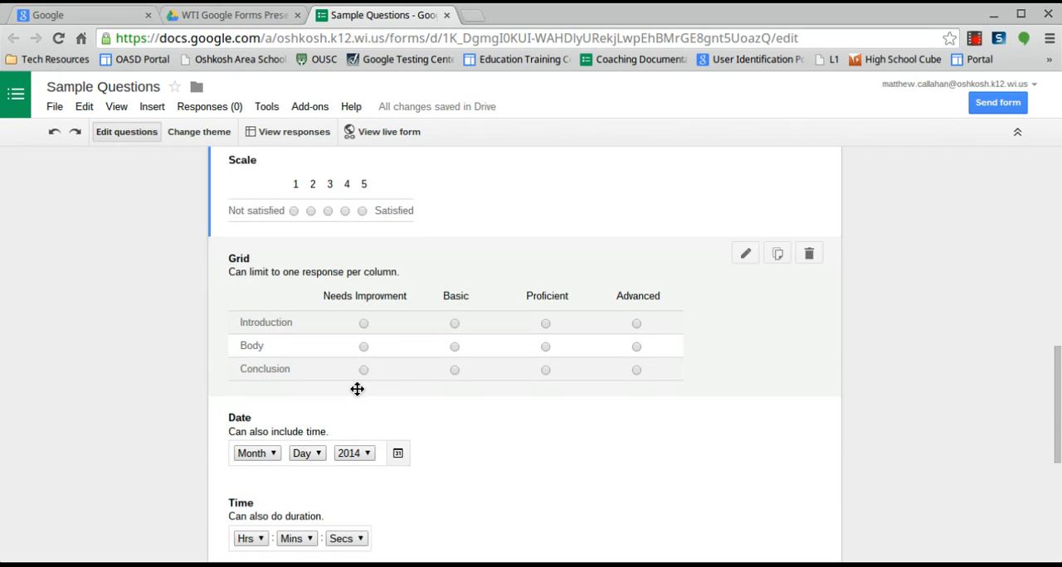
{"action": "scroll", "scroll_direction": "down", "scroll_amount": 3}
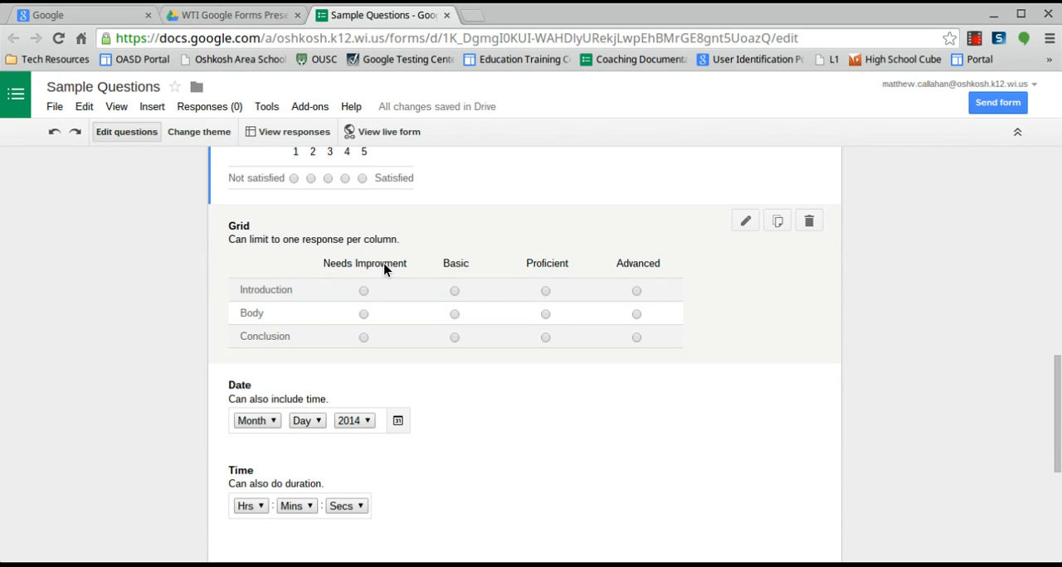
{"action": "mouse_move", "coordinate": [259, 312]}
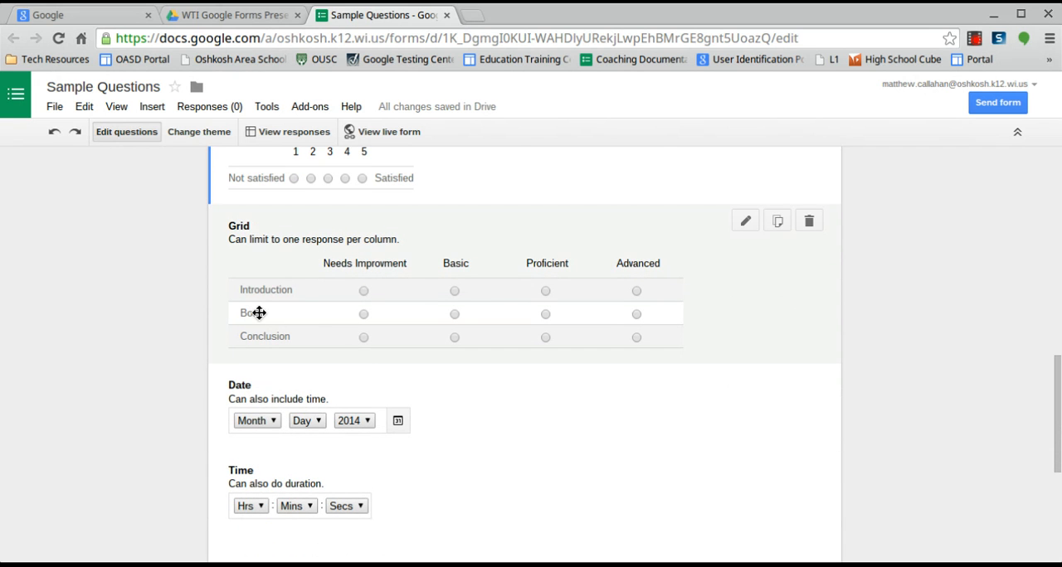
{"action": "mouse_move", "coordinate": [370, 317]}
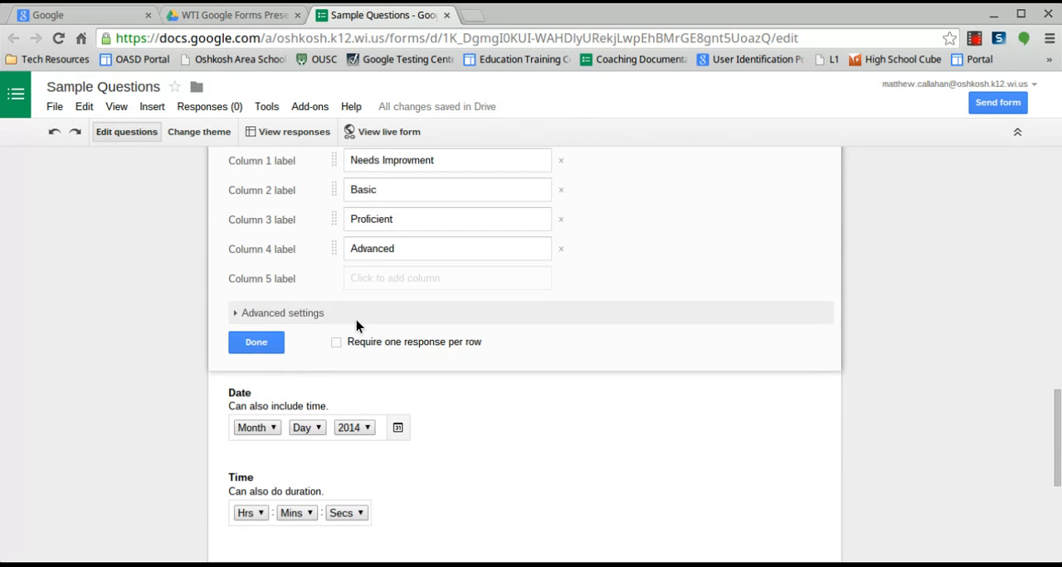
{"action": "left_click", "coordinate": [282, 312]}
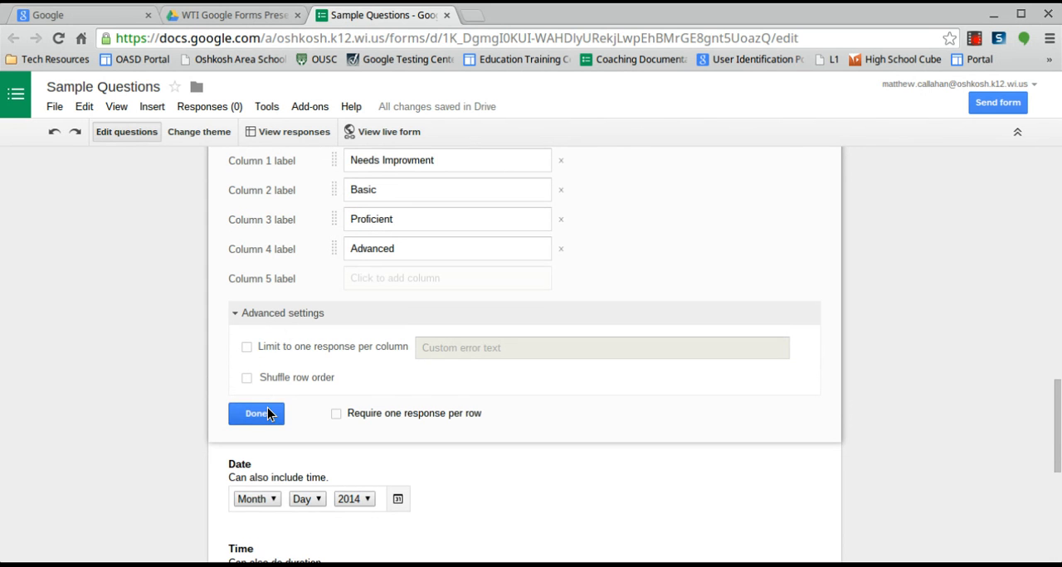
{"action": "left_click", "coordinate": [255, 413]}
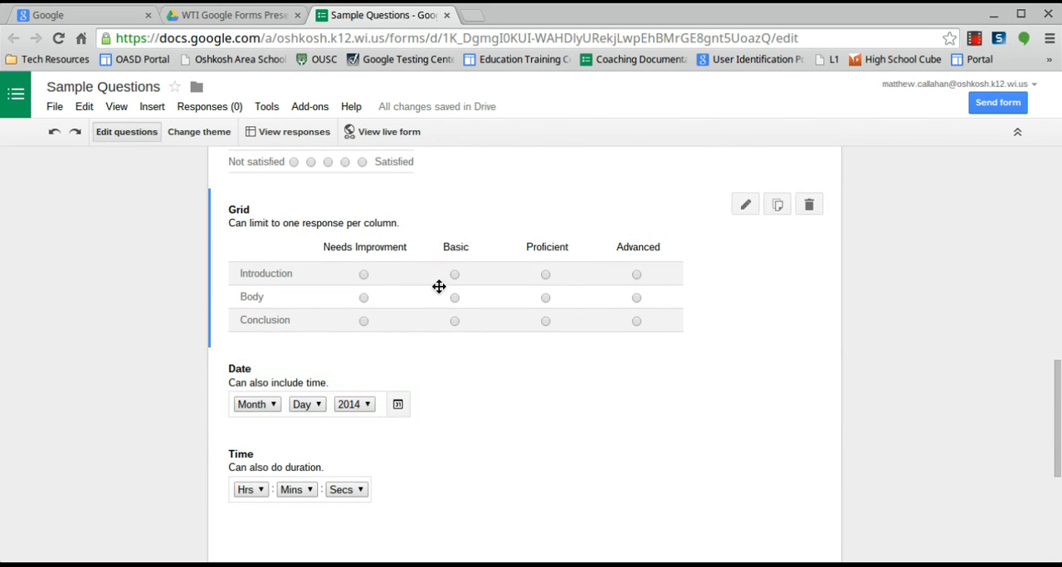
{"action": "scroll", "scroll_direction": "down", "scroll_amount": 3}
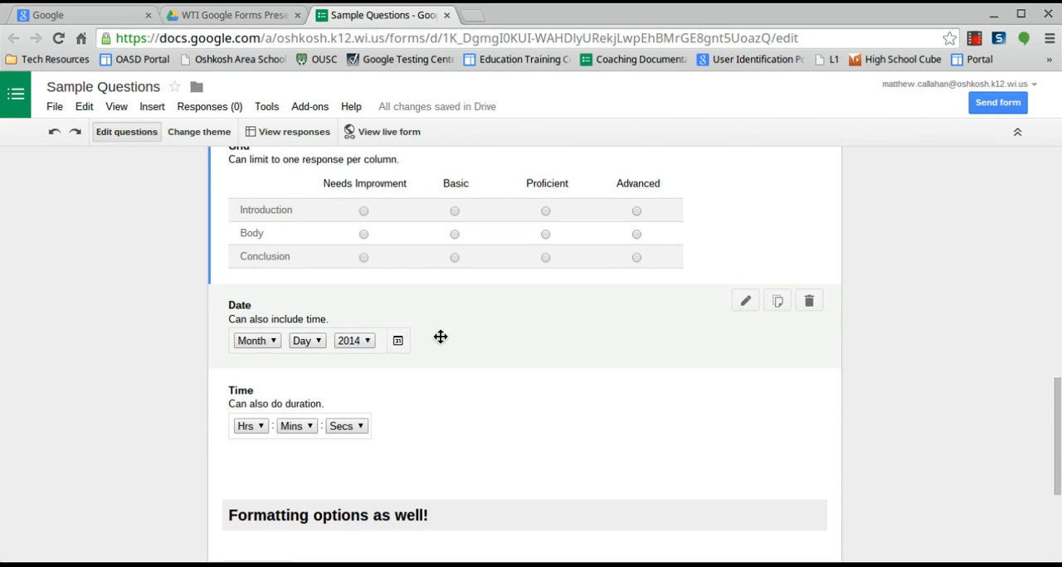
- Check then uncheck 'Include time' on the Date question, leaving it date-only
{"action": "left_click", "coordinate": [743, 300]}
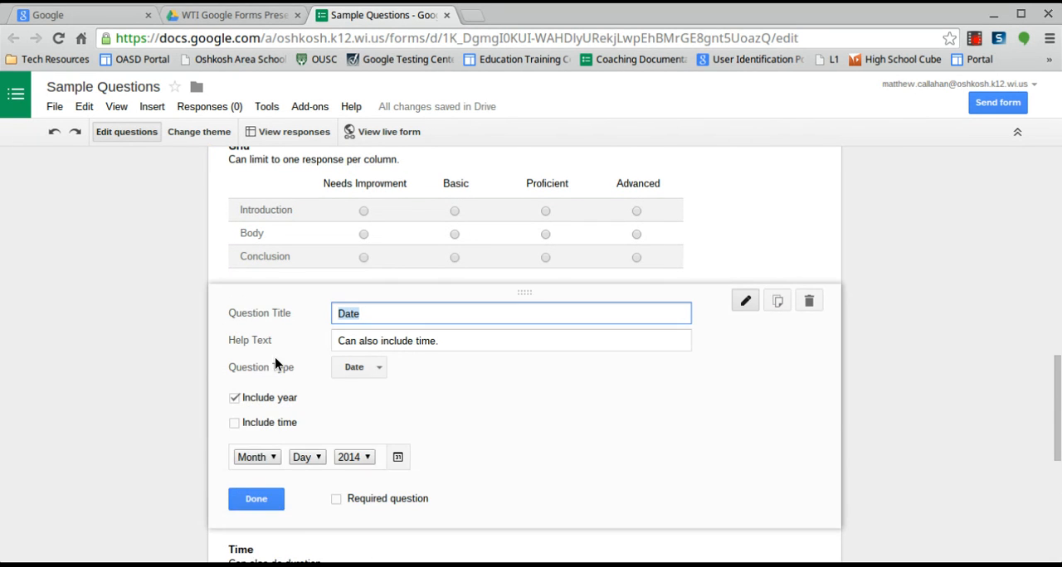
{"action": "left_click", "coordinate": [234, 421]}
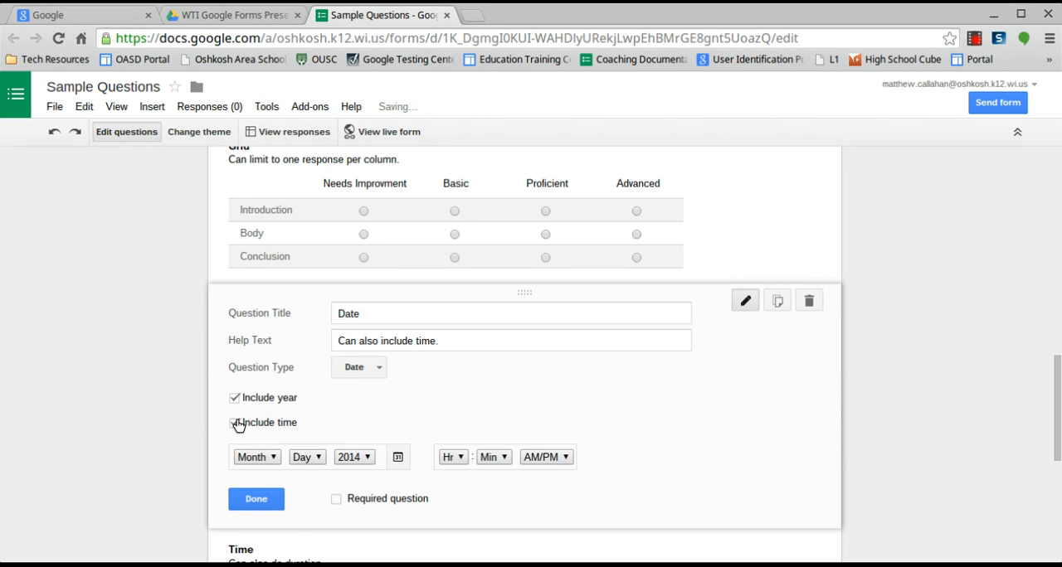
{"action": "left_click", "coordinate": [236, 422]}
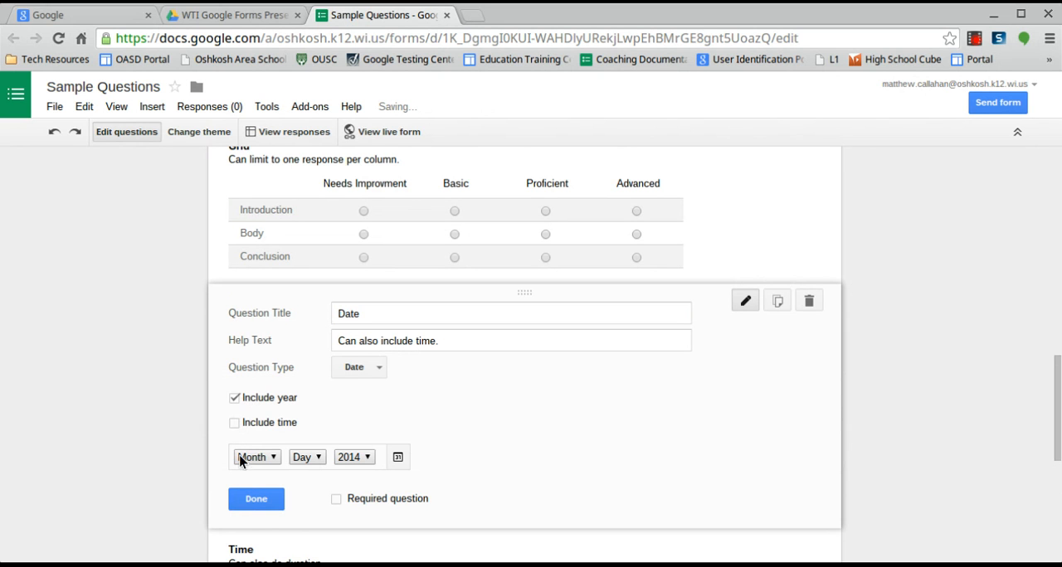
{"action": "left_click", "coordinate": [256, 497]}
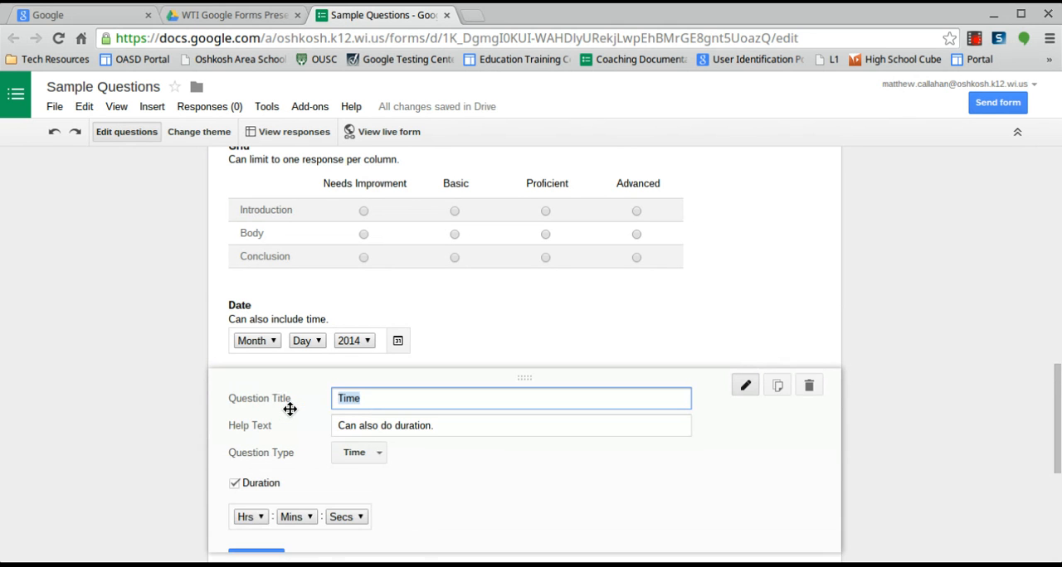
- Toggle the Time question's Duration option and leave it off so it asks for a time of day
{"action": "scroll", "scroll_direction": "down", "scroll_amount": 3}
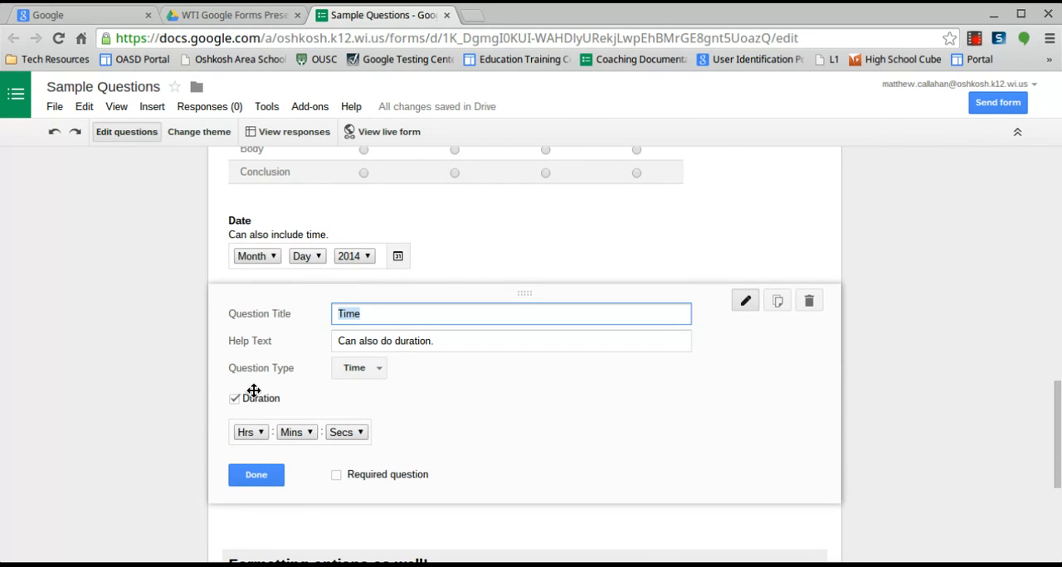
{"action": "left_click", "coordinate": [236, 398]}
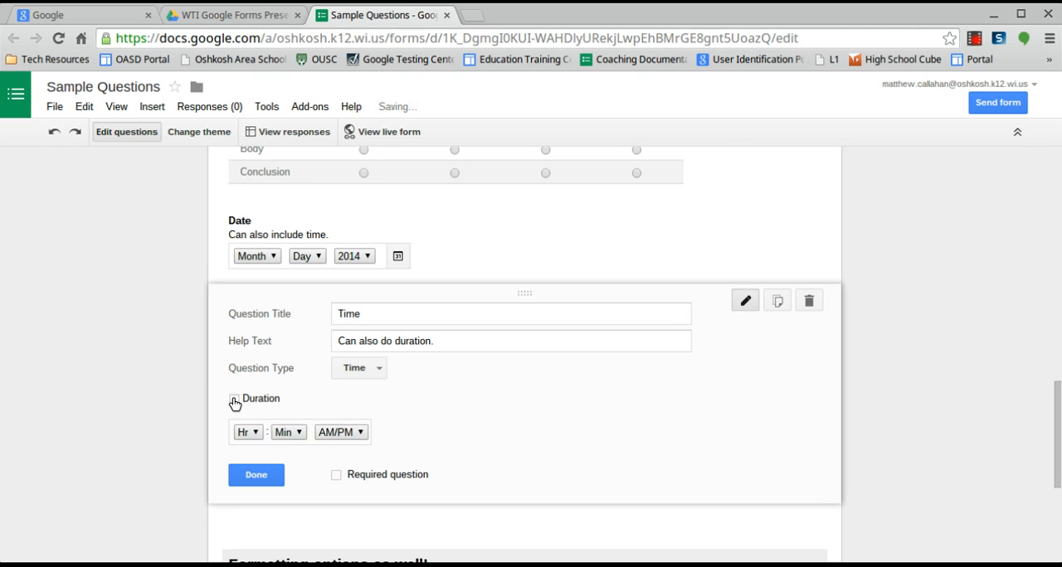
{"action": "left_click", "coordinate": [236, 402]}
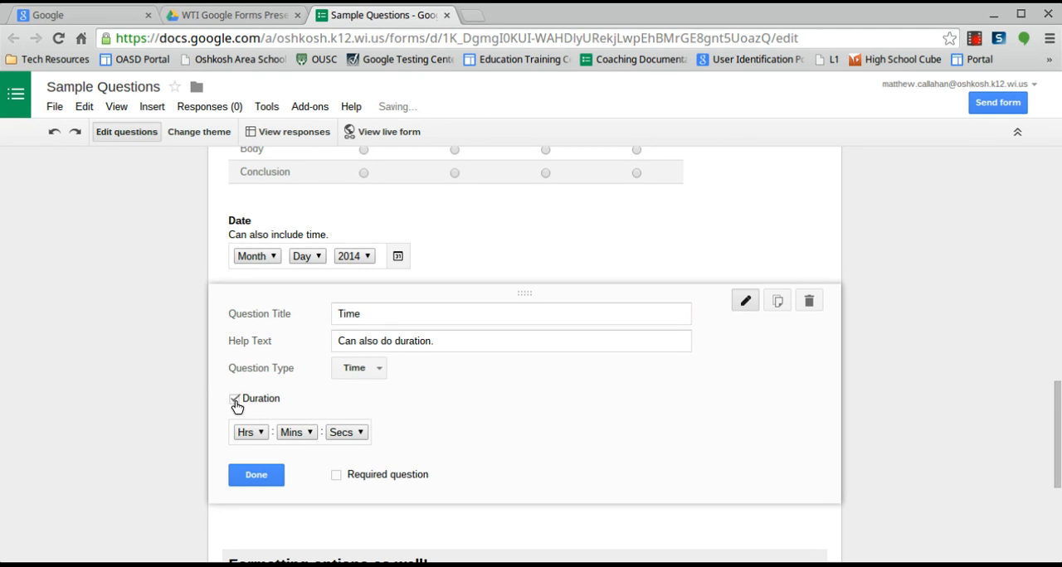
{"action": "left_click", "coordinate": [236, 398]}
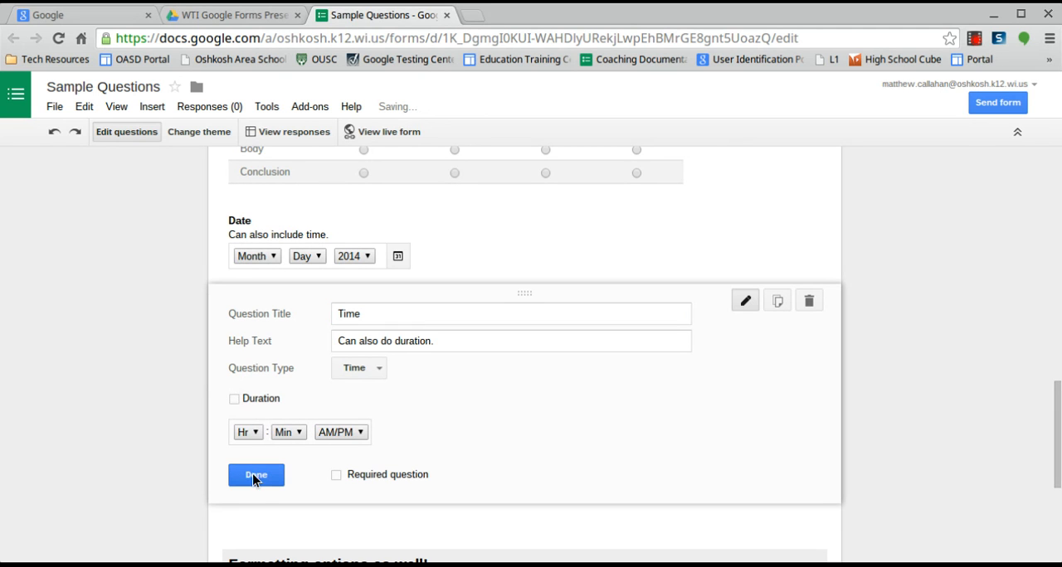
{"action": "left_click", "coordinate": [255, 475]}
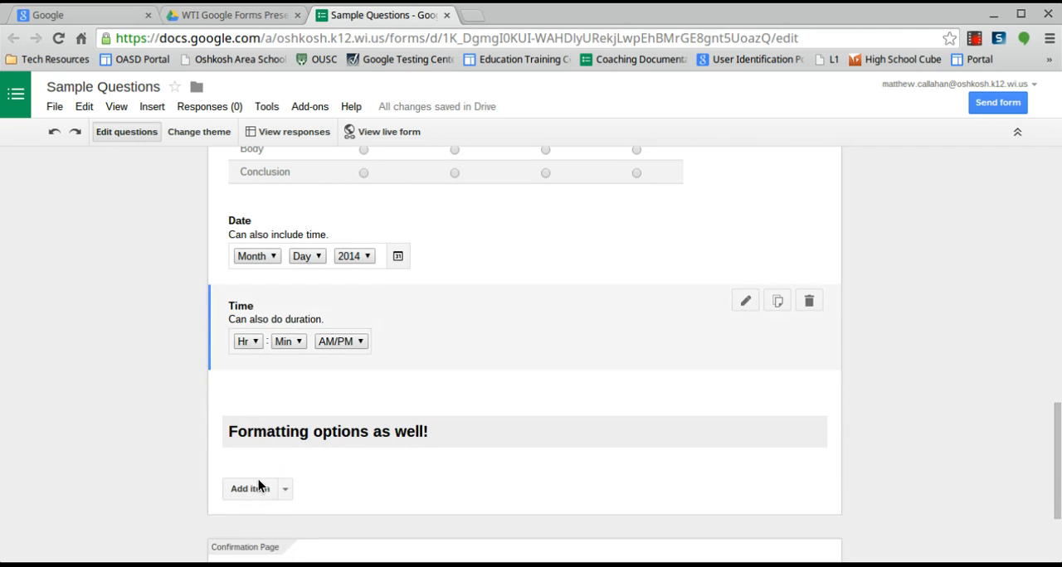
{"action": "scroll", "scroll_direction": "down", "scroll_amount": 3}
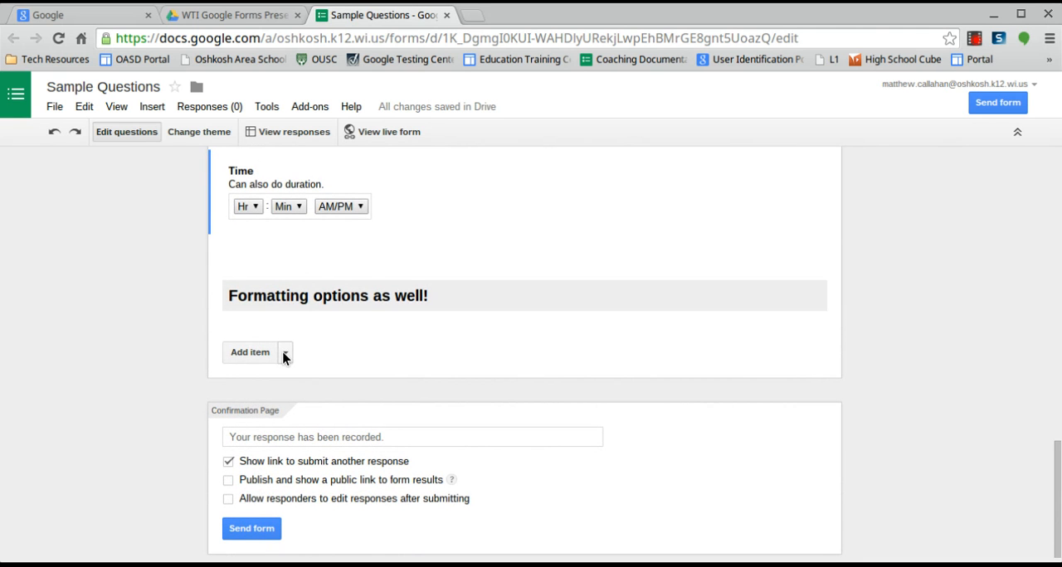
- Expand the Add item list showing question types, Section header, Page break, Image and Video
{"action": "left_click", "coordinate": [285, 352]}
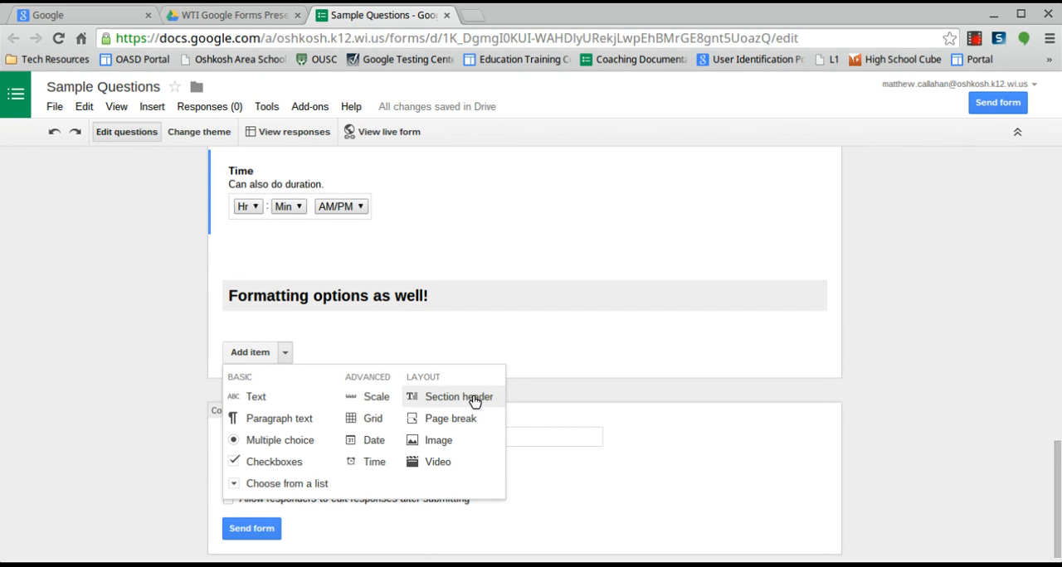
{"action": "mouse_move", "coordinate": [451, 418]}
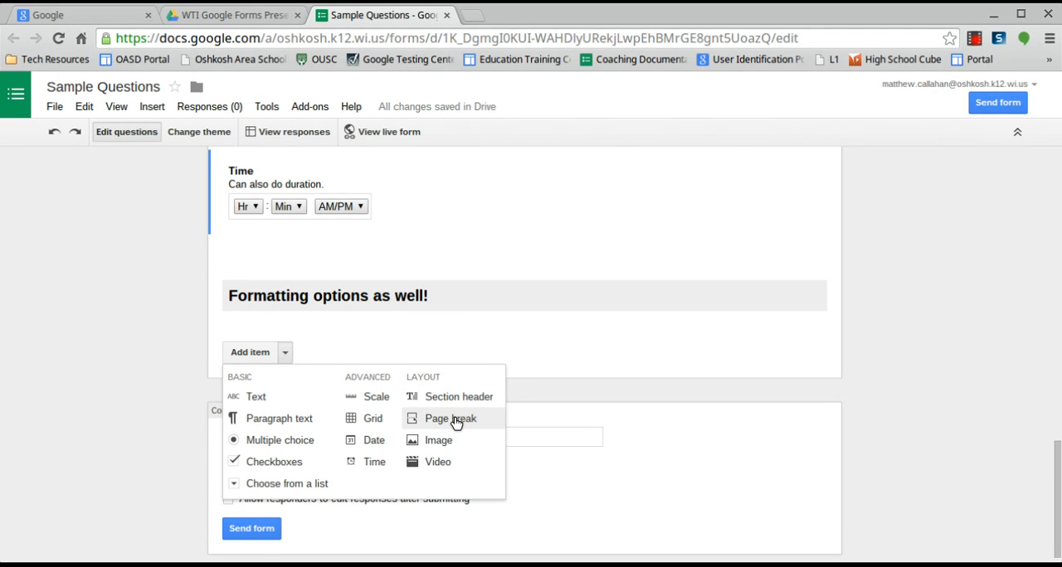
{"action": "mouse_move", "coordinate": [438, 440]}
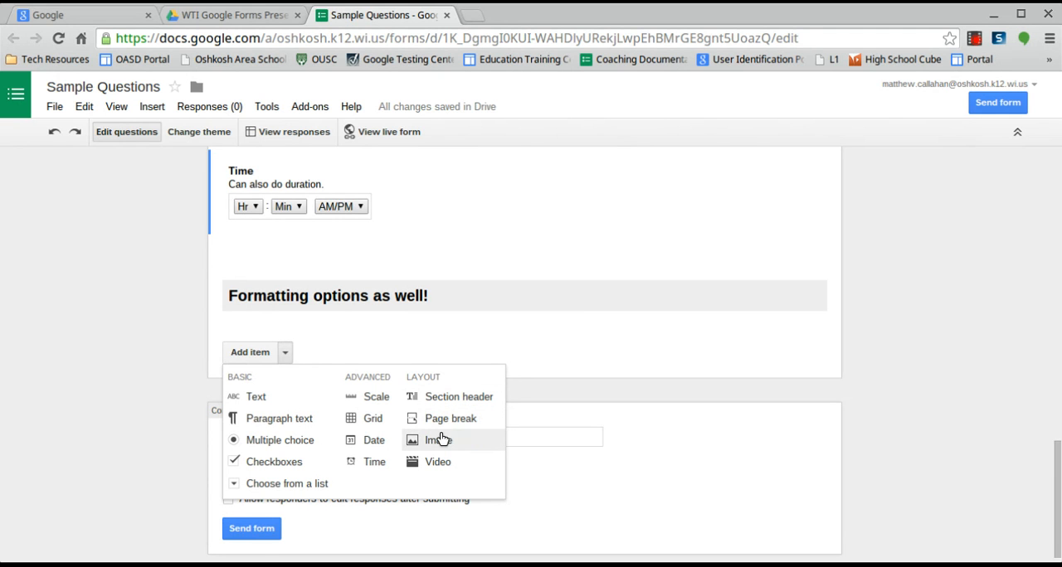
{"action": "mouse_move", "coordinate": [438, 441]}
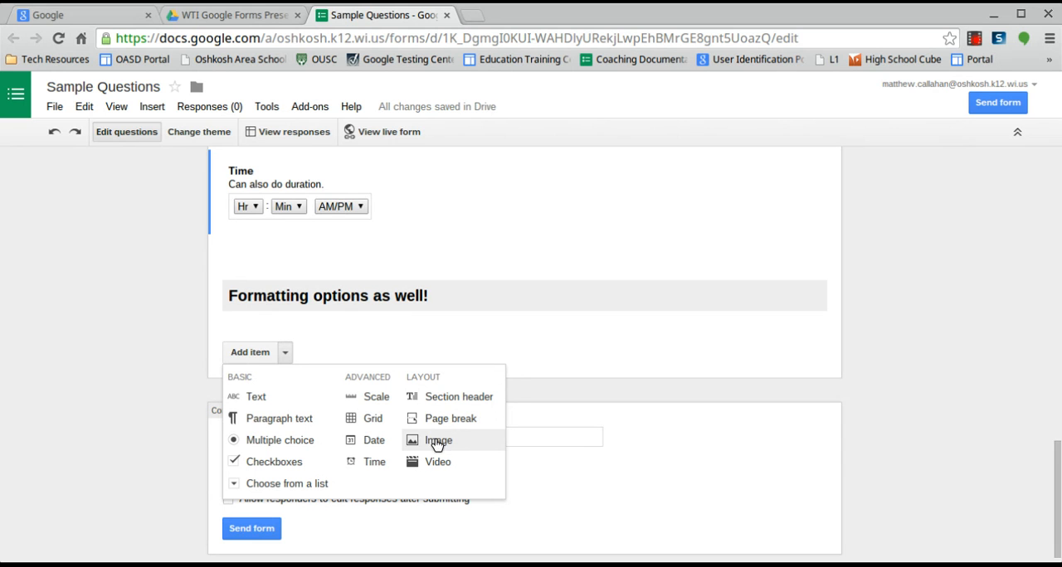
{"action": "mouse_move", "coordinate": [438, 461]}
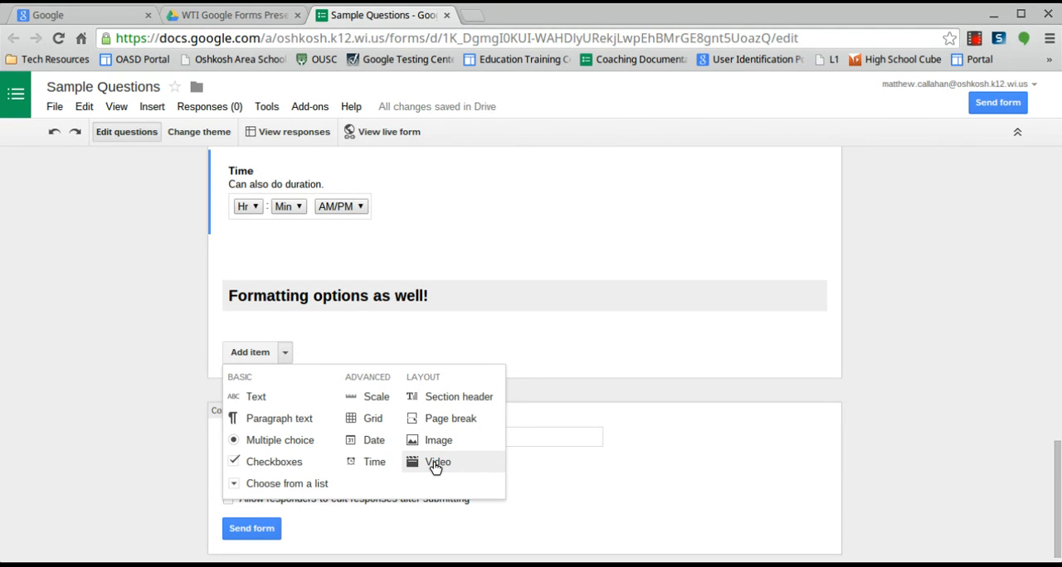
{"action": "mouse_move", "coordinate": [116, 325]}
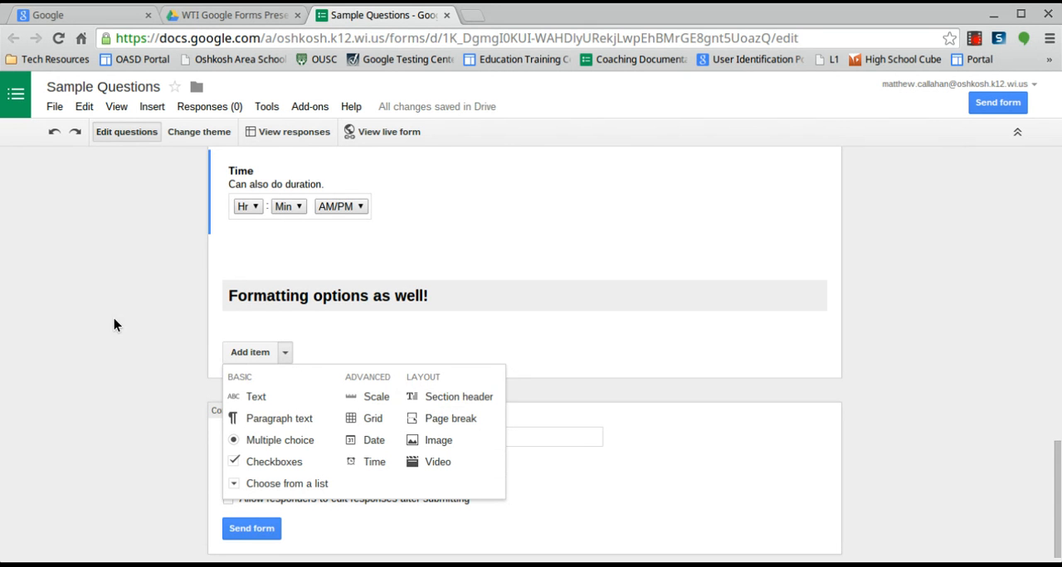
- Scroll back to the top of the form and down through the questions to Checkboxes
{"action": "scroll", "scroll_direction": "up", "scroll_amount": 3}
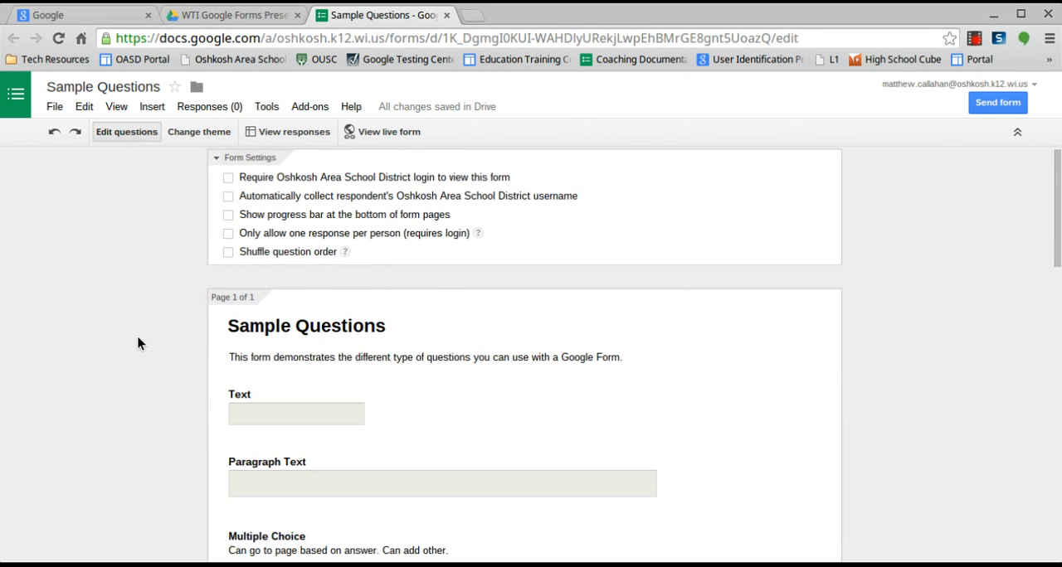
{"action": "scroll", "scroll_direction": "down", "scroll_amount": 3}
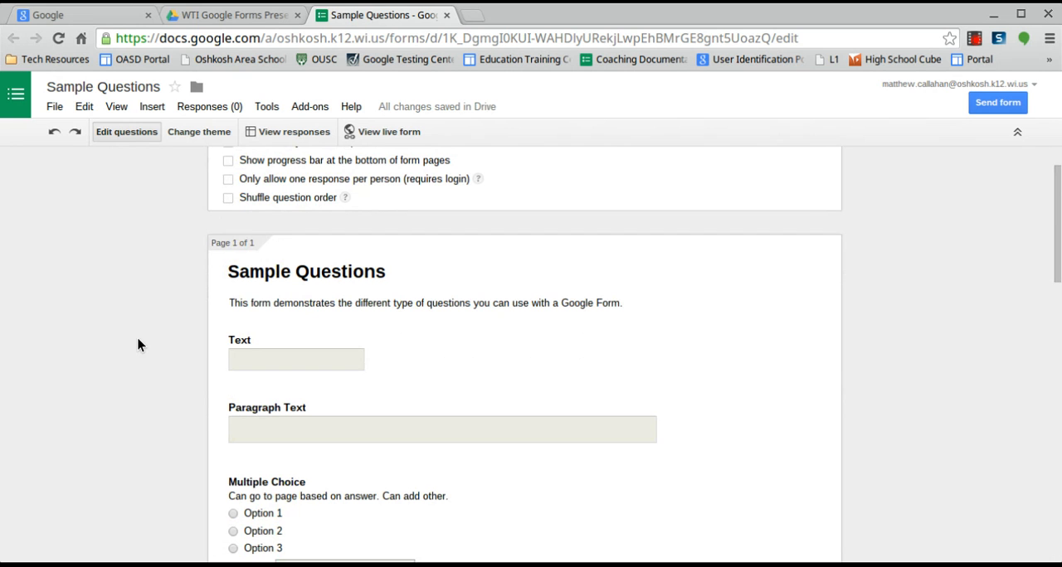
{"action": "mouse_move", "coordinate": [192, 345]}
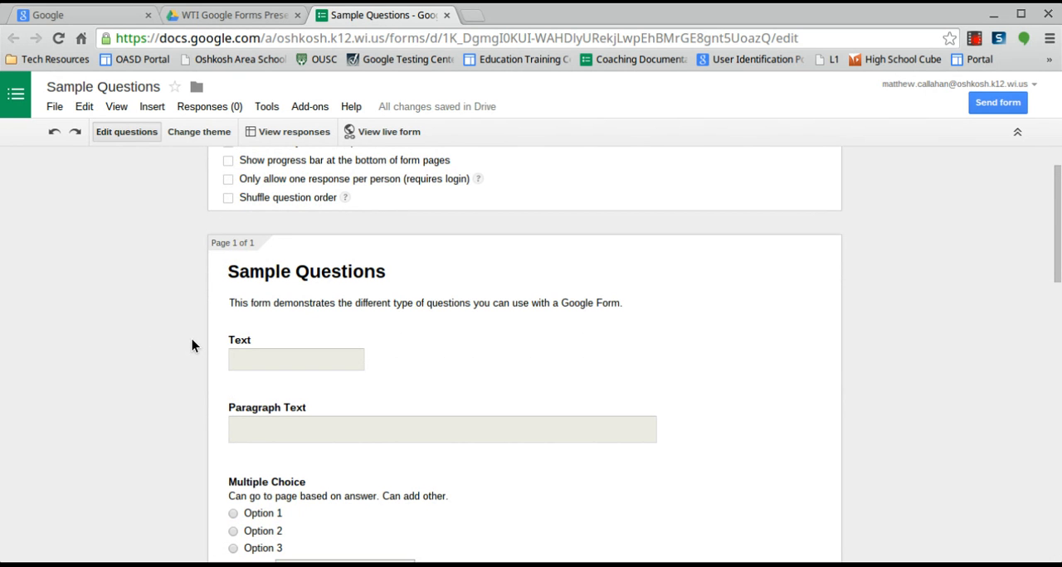
{"action": "scroll", "scroll_direction": "up", "scroll_amount": 3}
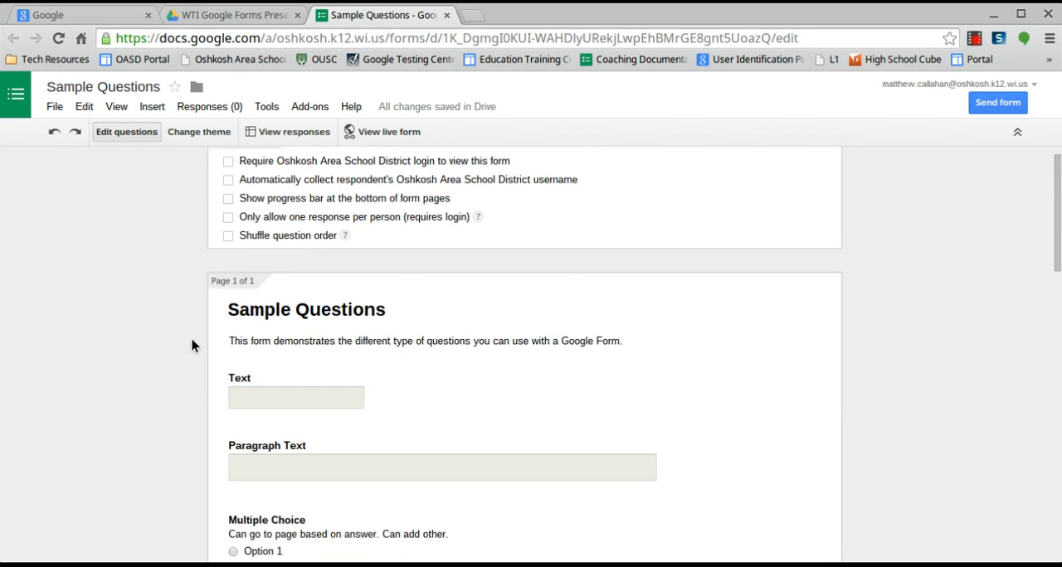
{"action": "scroll", "scroll_direction": "down", "scroll_amount": 3}
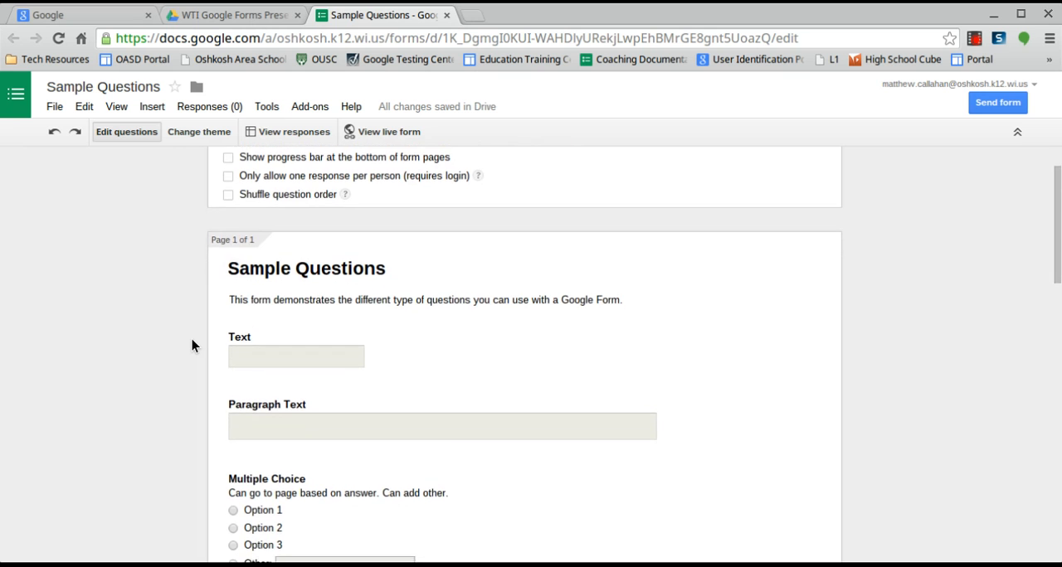
{"action": "scroll", "scroll_direction": "down", "scroll_amount": 3}
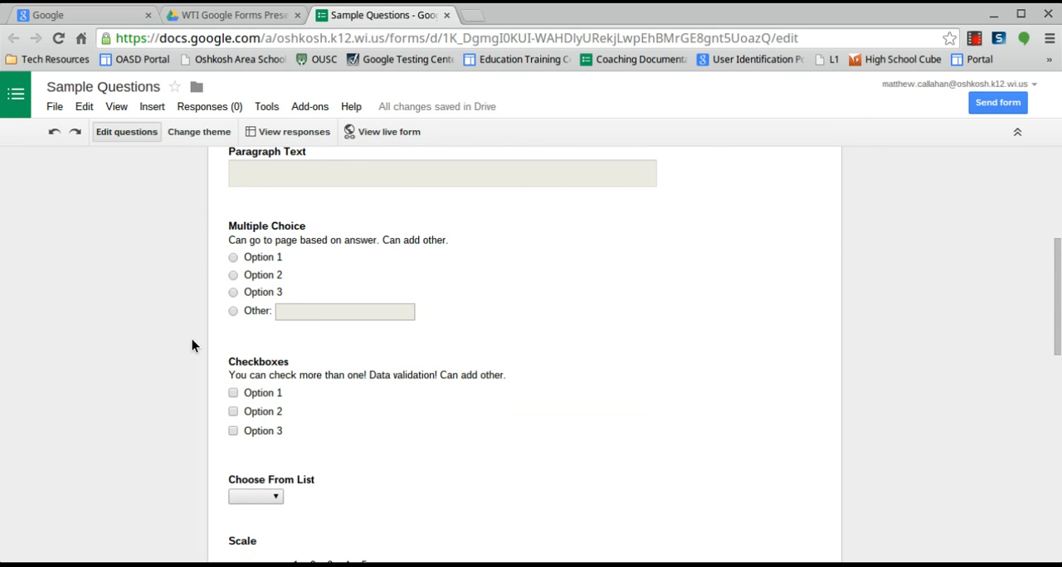